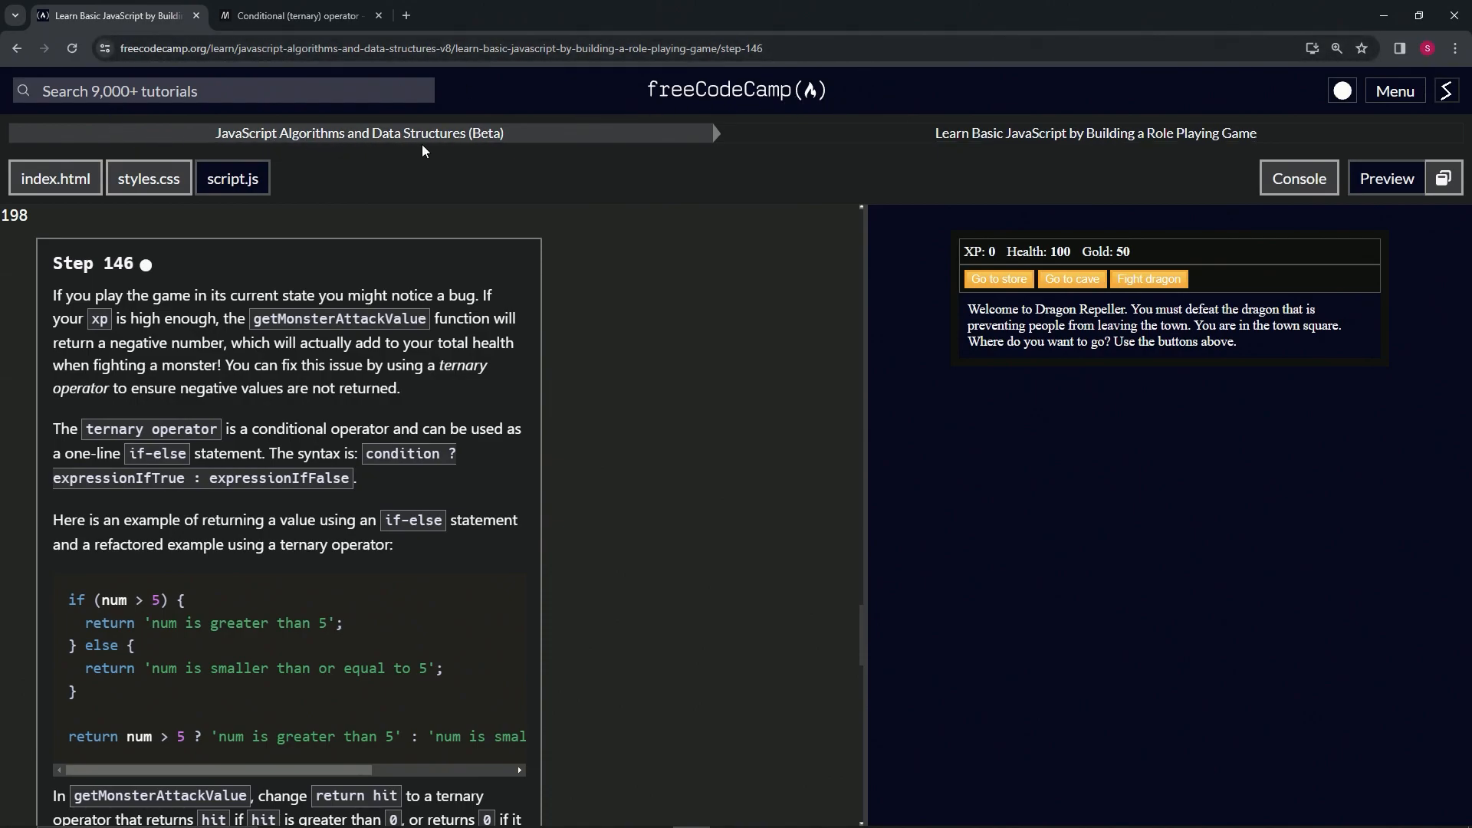
{"action": "mouse_move", "coordinate": [1070, 151]}
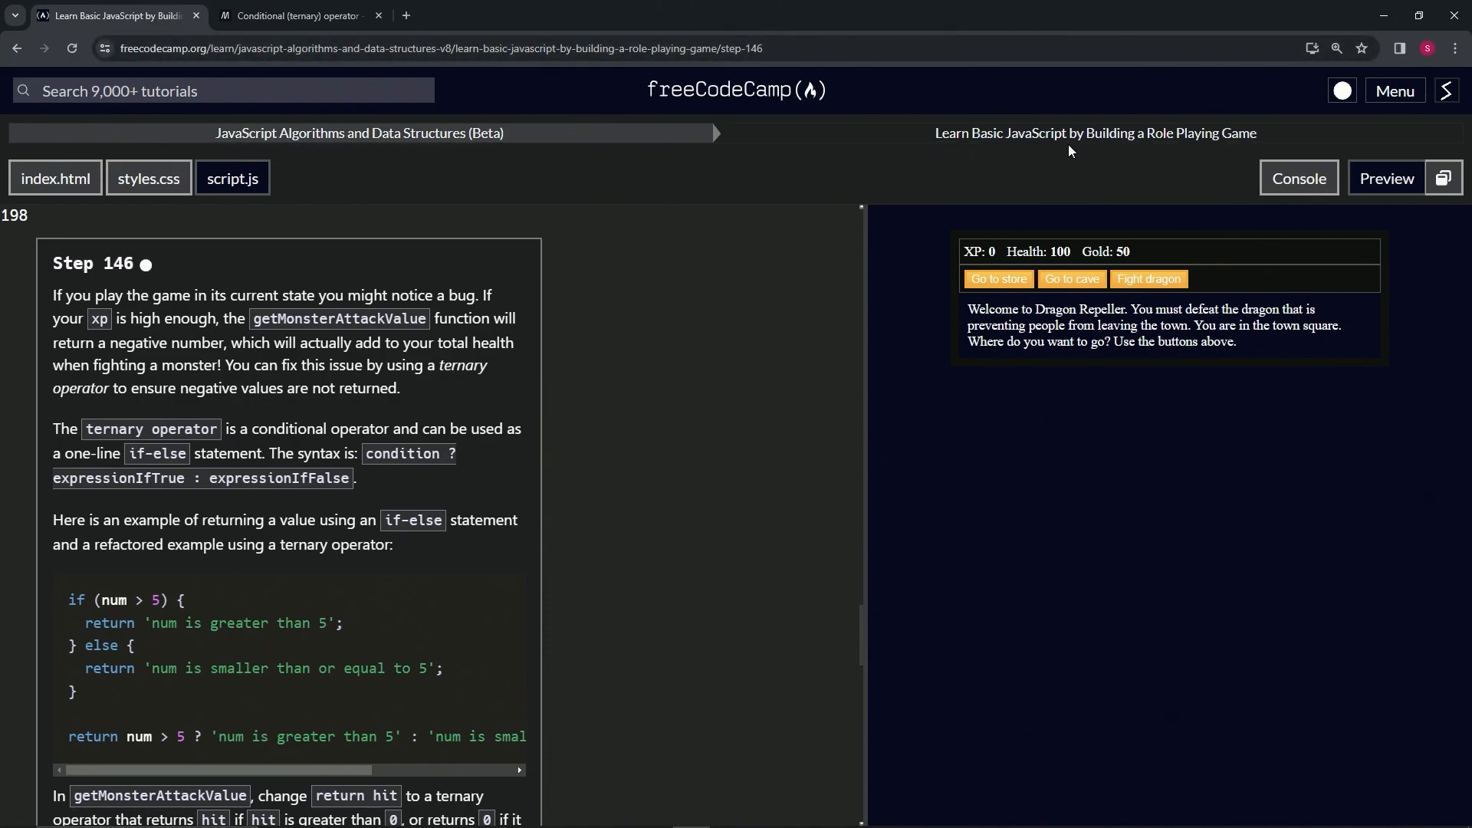
{"action": "mouse_move", "coordinate": [45, 258]}
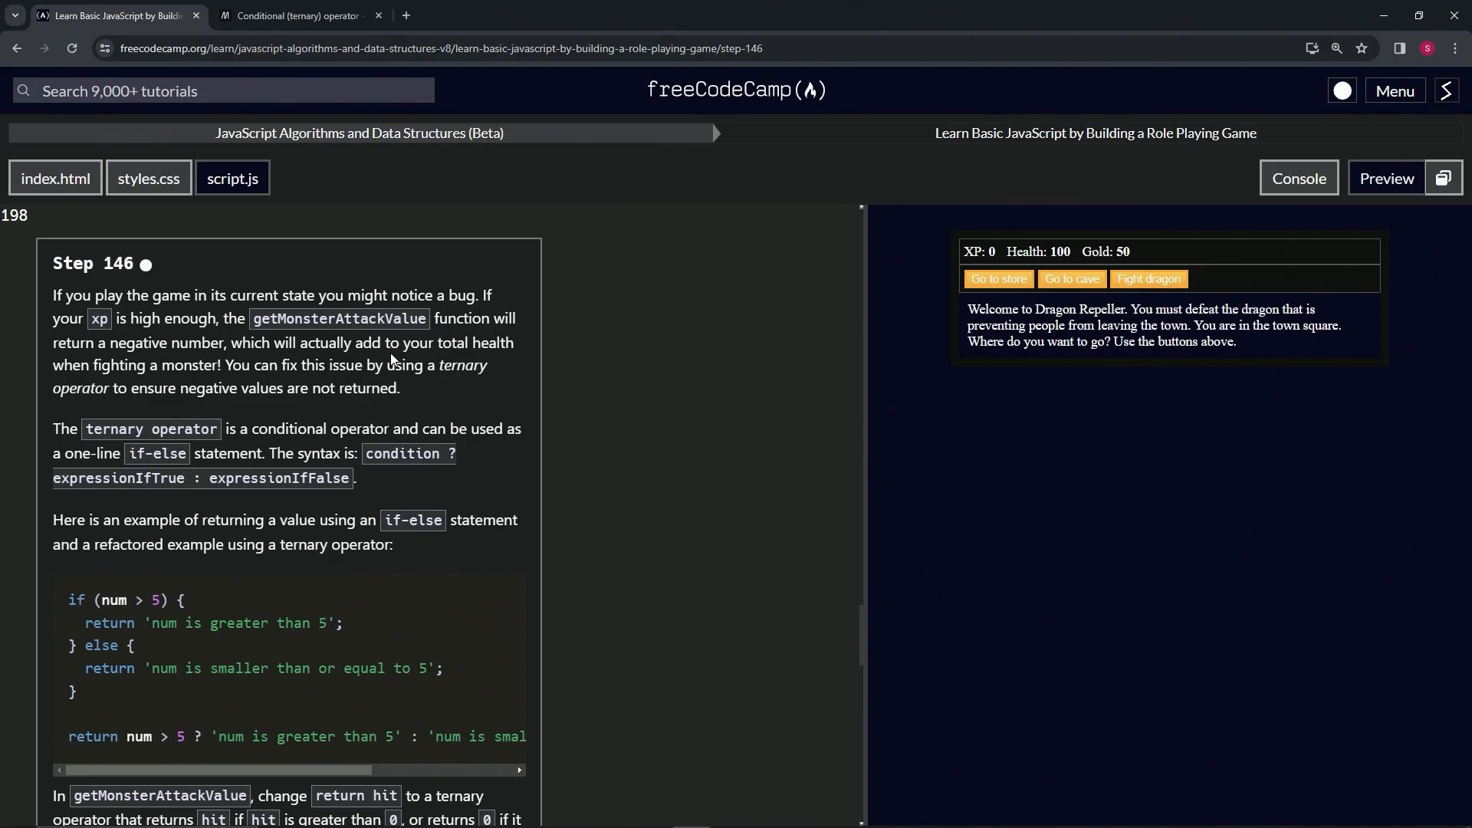
{"action": "mouse_move", "coordinate": [127, 381]}
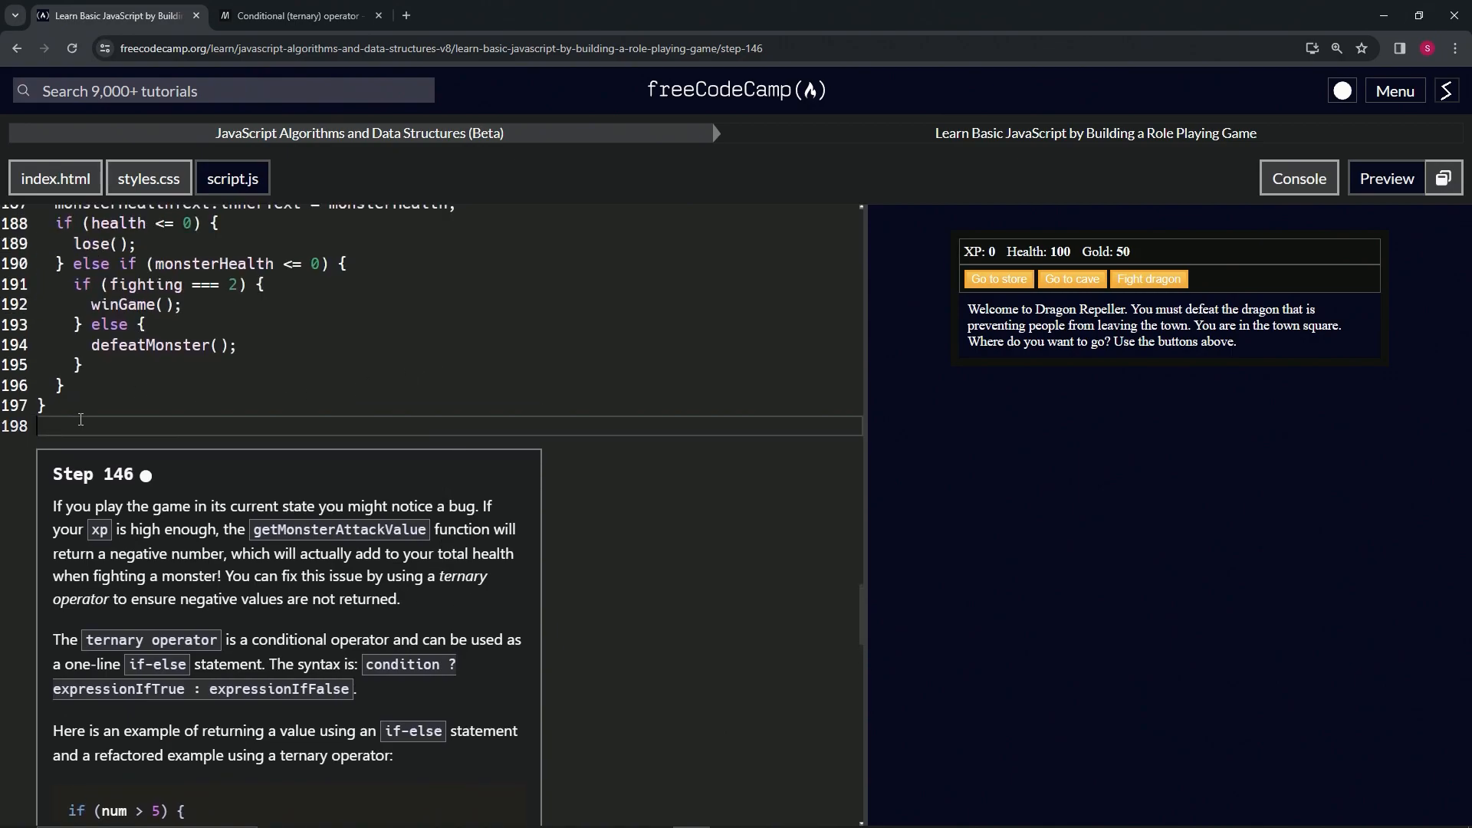
Add xp = 100 at the end of script.js, then enter the cave and win a fight.
{"action": "type", "text": "xp ="}
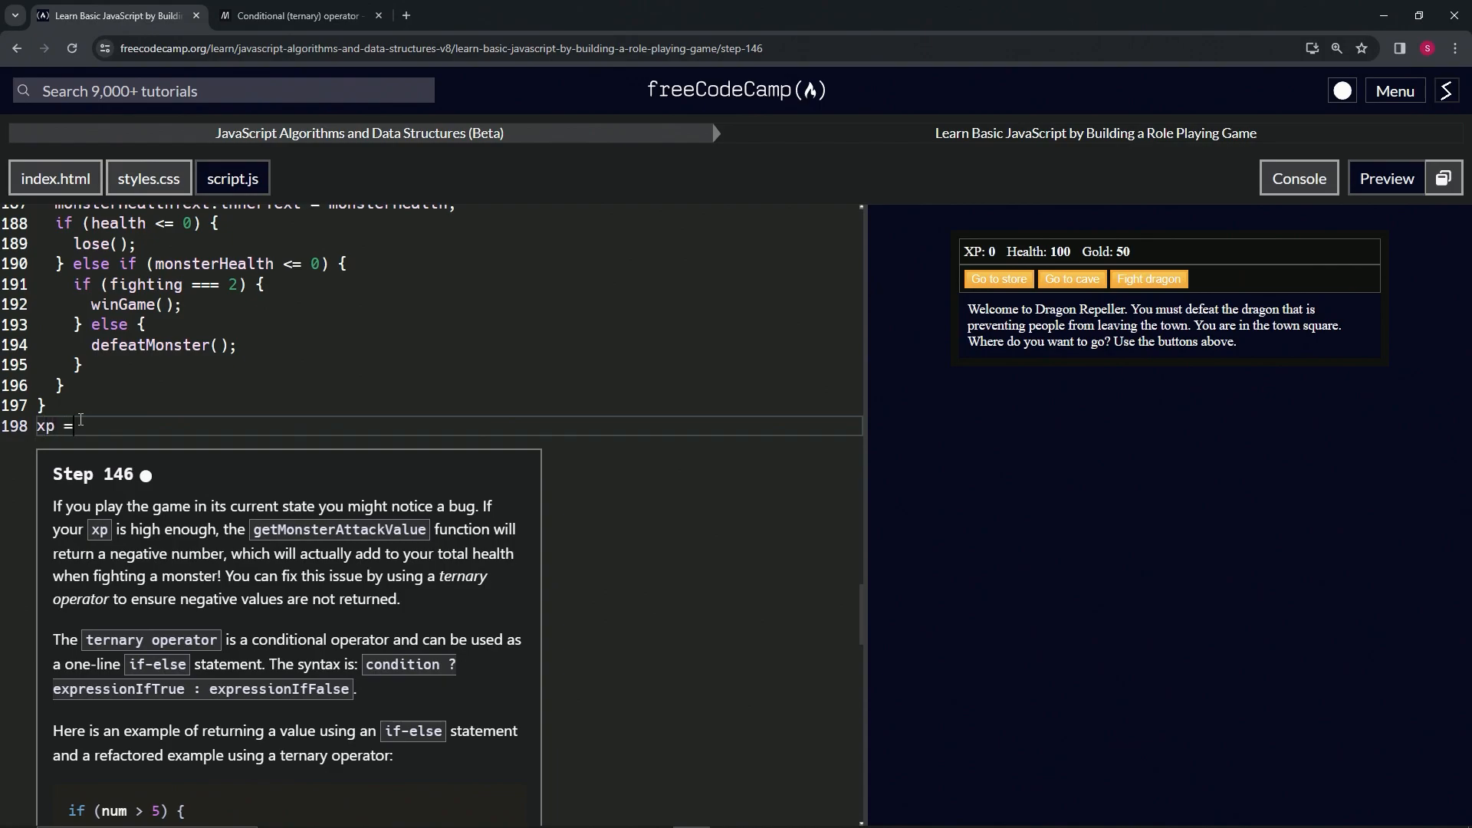
{"action": "type", "text": "1-"}
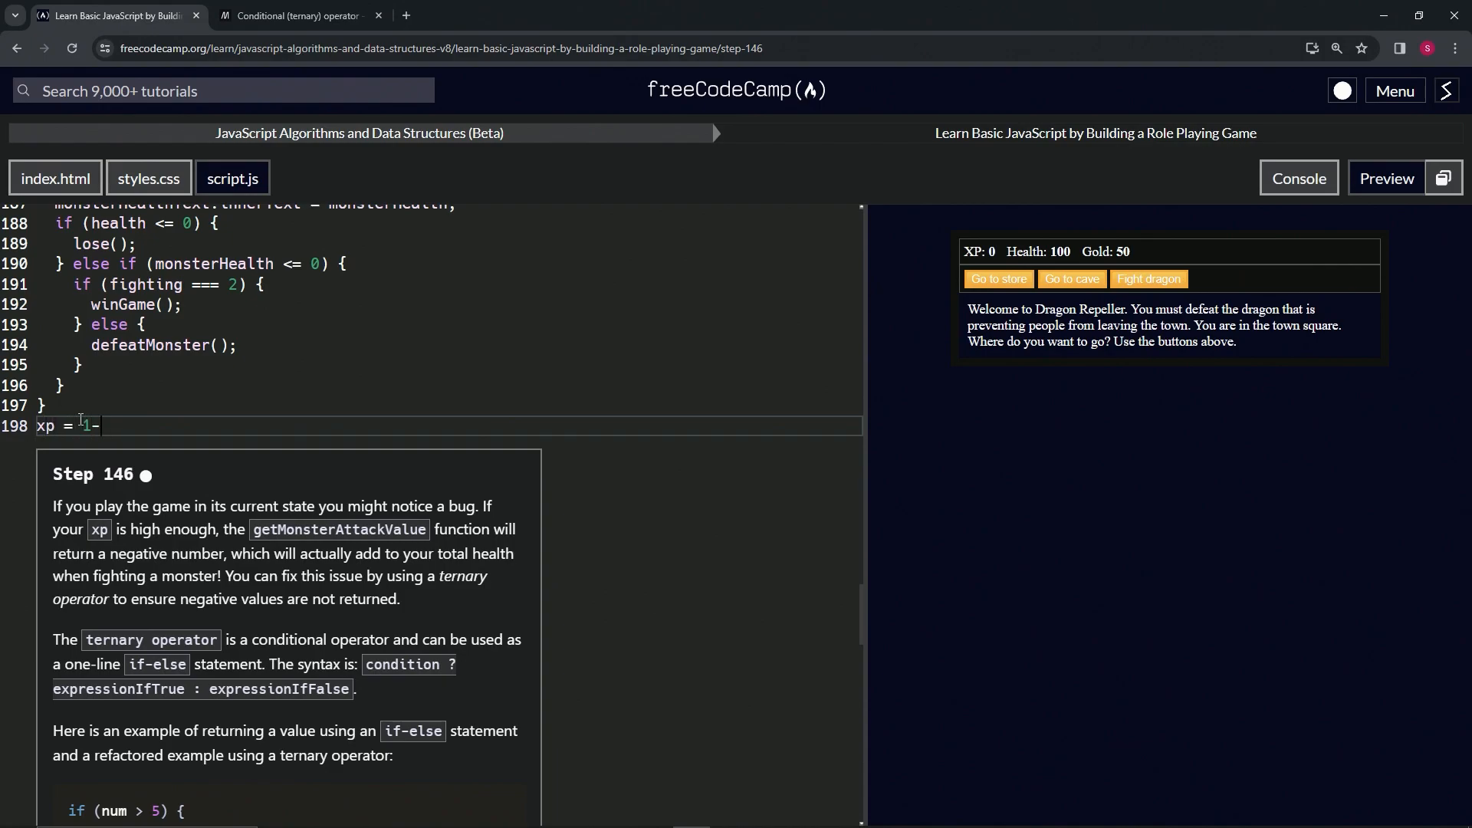
{"action": "type", "text": "100"}
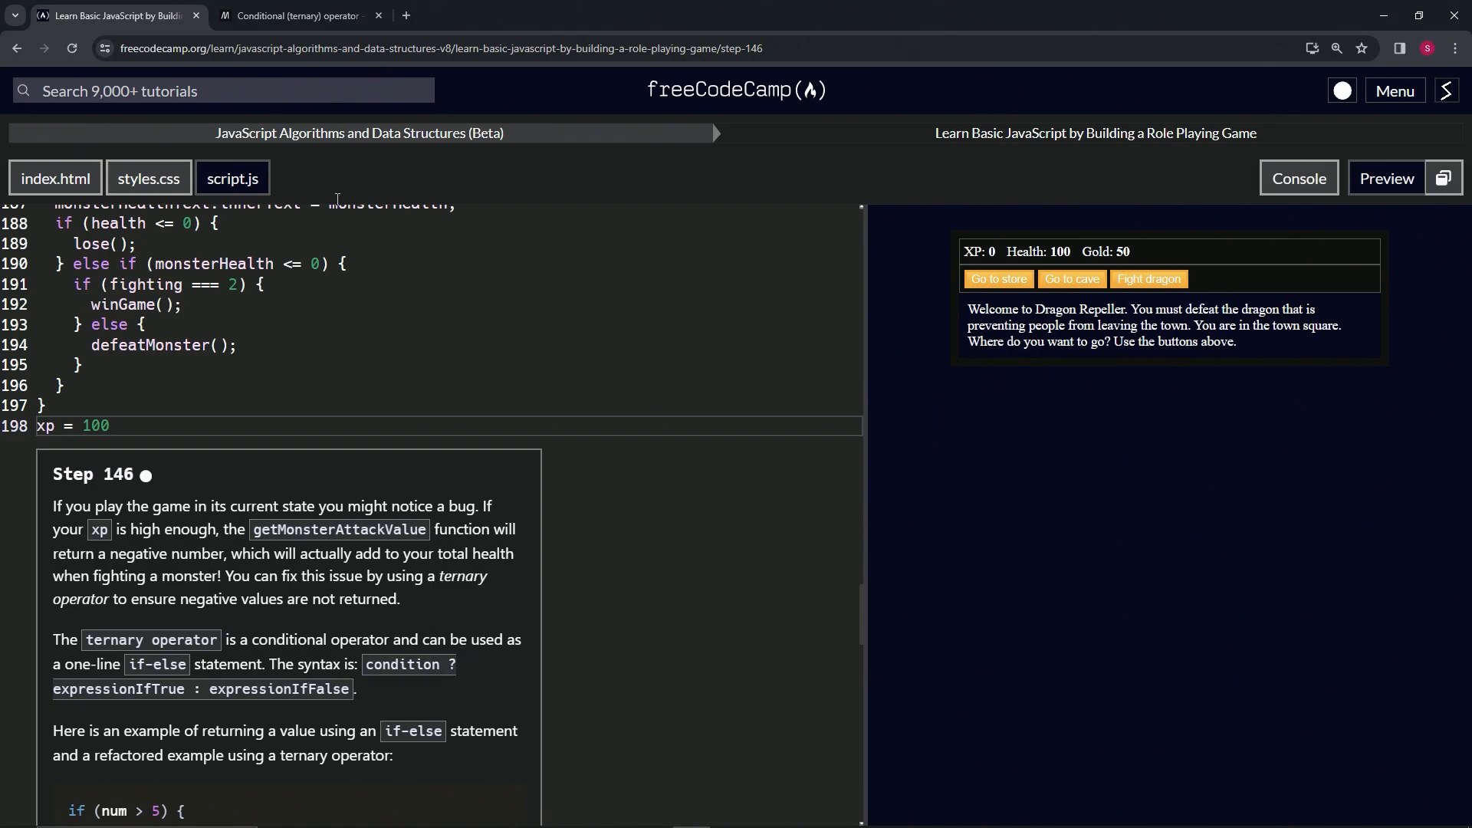
{"action": "left_click", "coordinate": [1071, 279]}
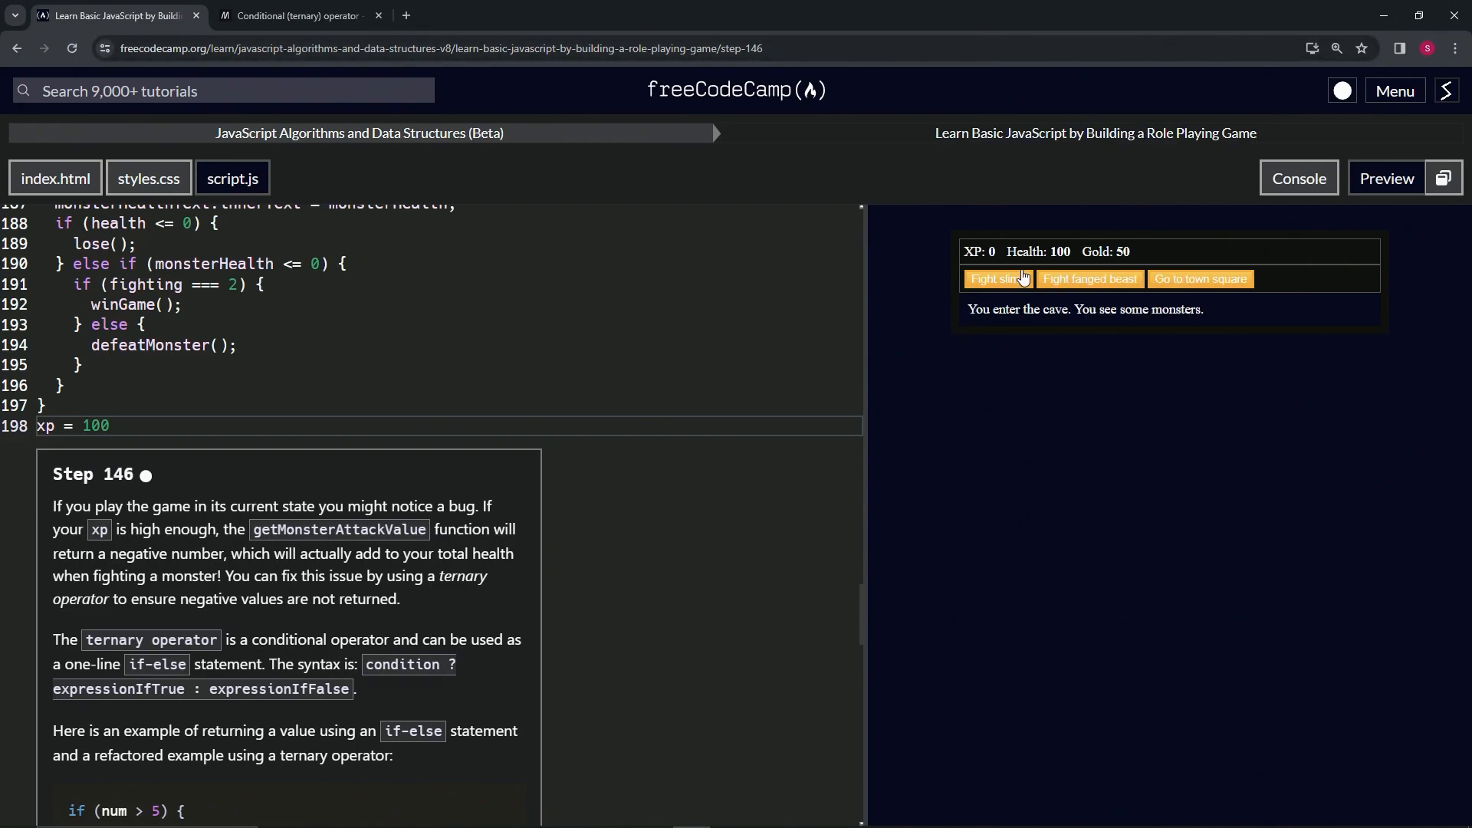
{"action": "left_click", "coordinate": [991, 279]}
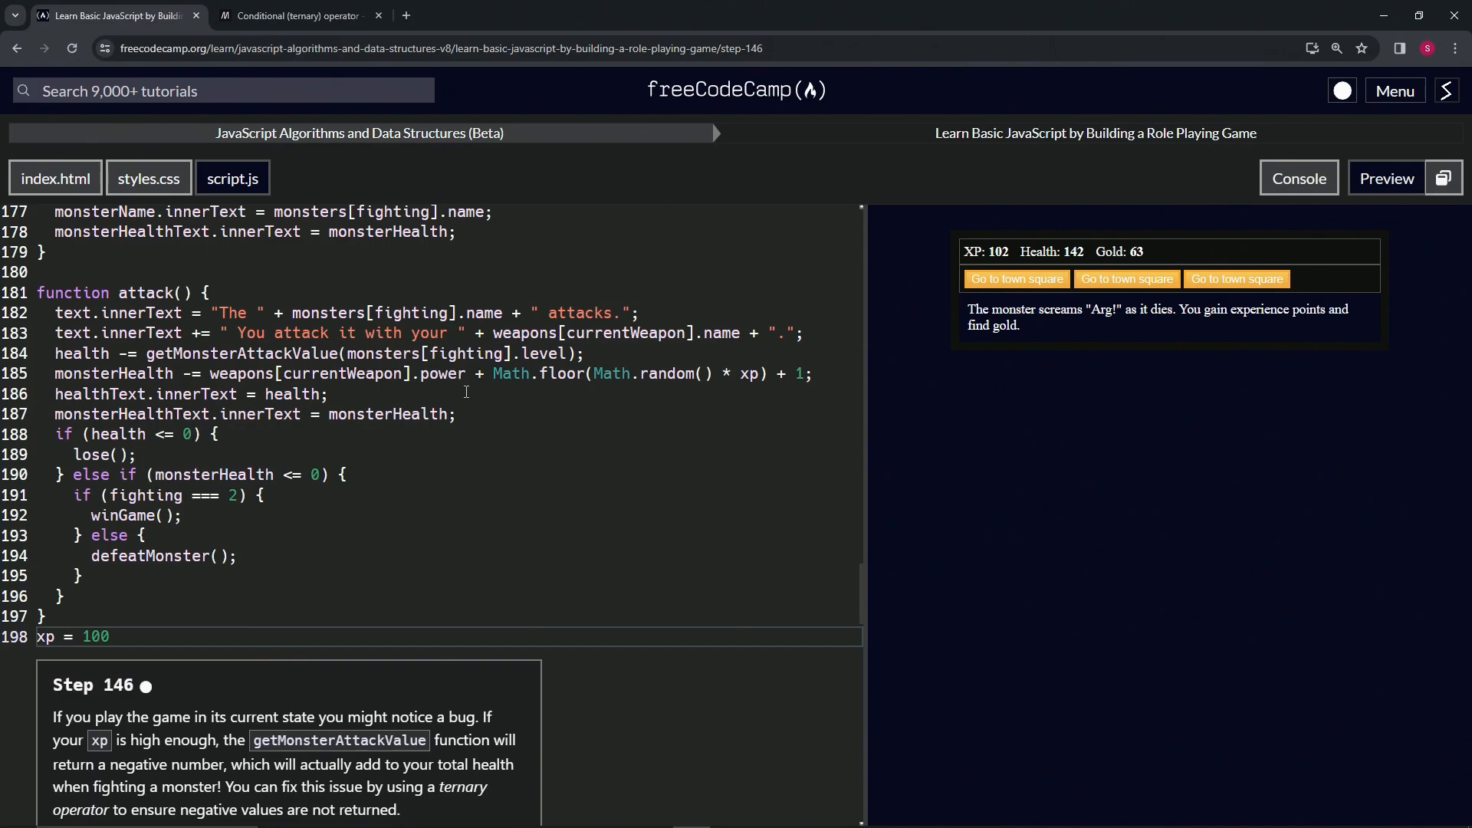
Scroll through getMonsterAttackValue and the attack function while the preview reloads.
{"action": "scroll", "scroll_direction": "down", "scroll_amount": 3}
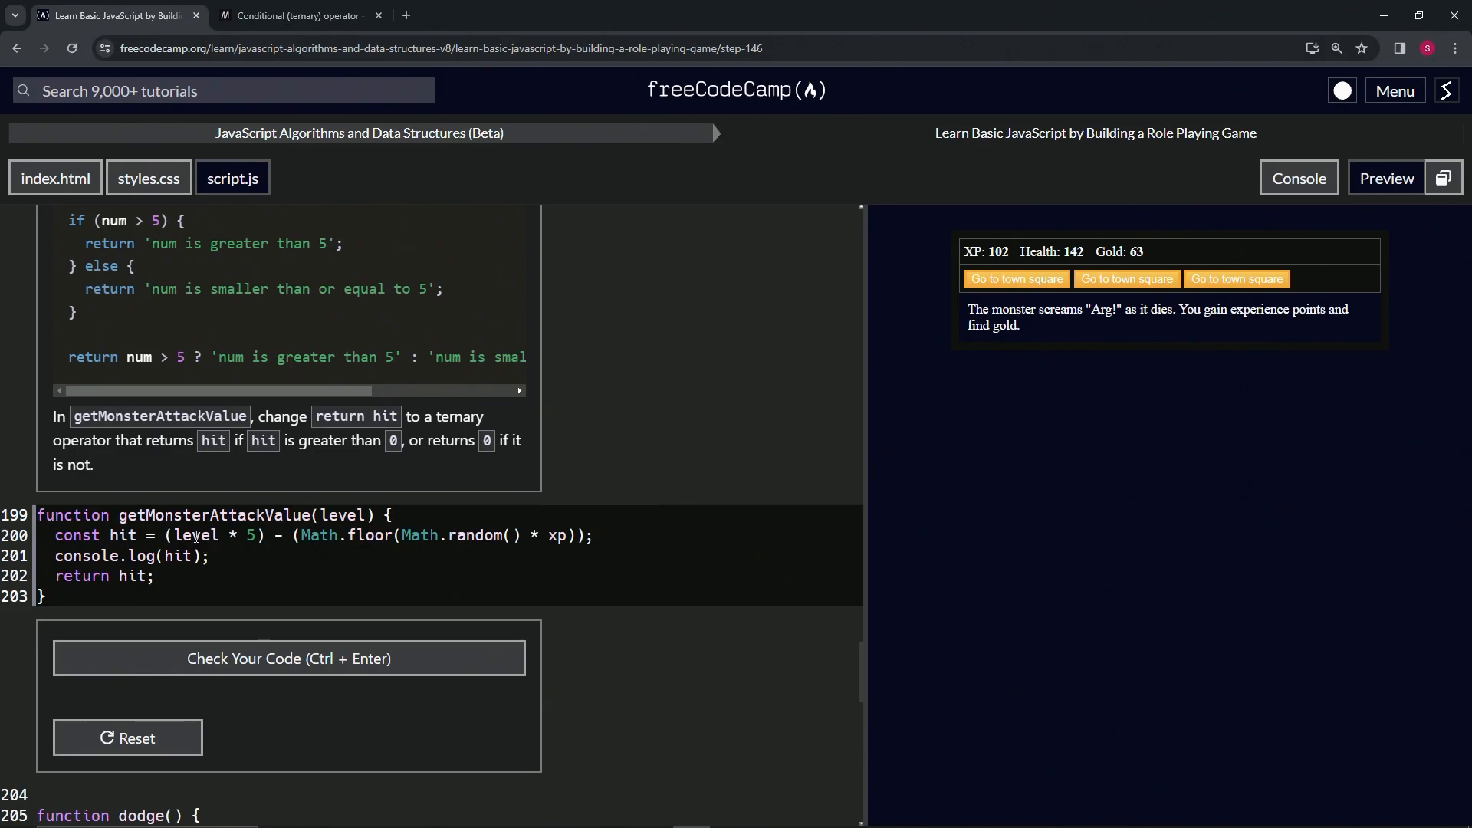
{"action": "mouse_move", "coordinate": [527, 481]}
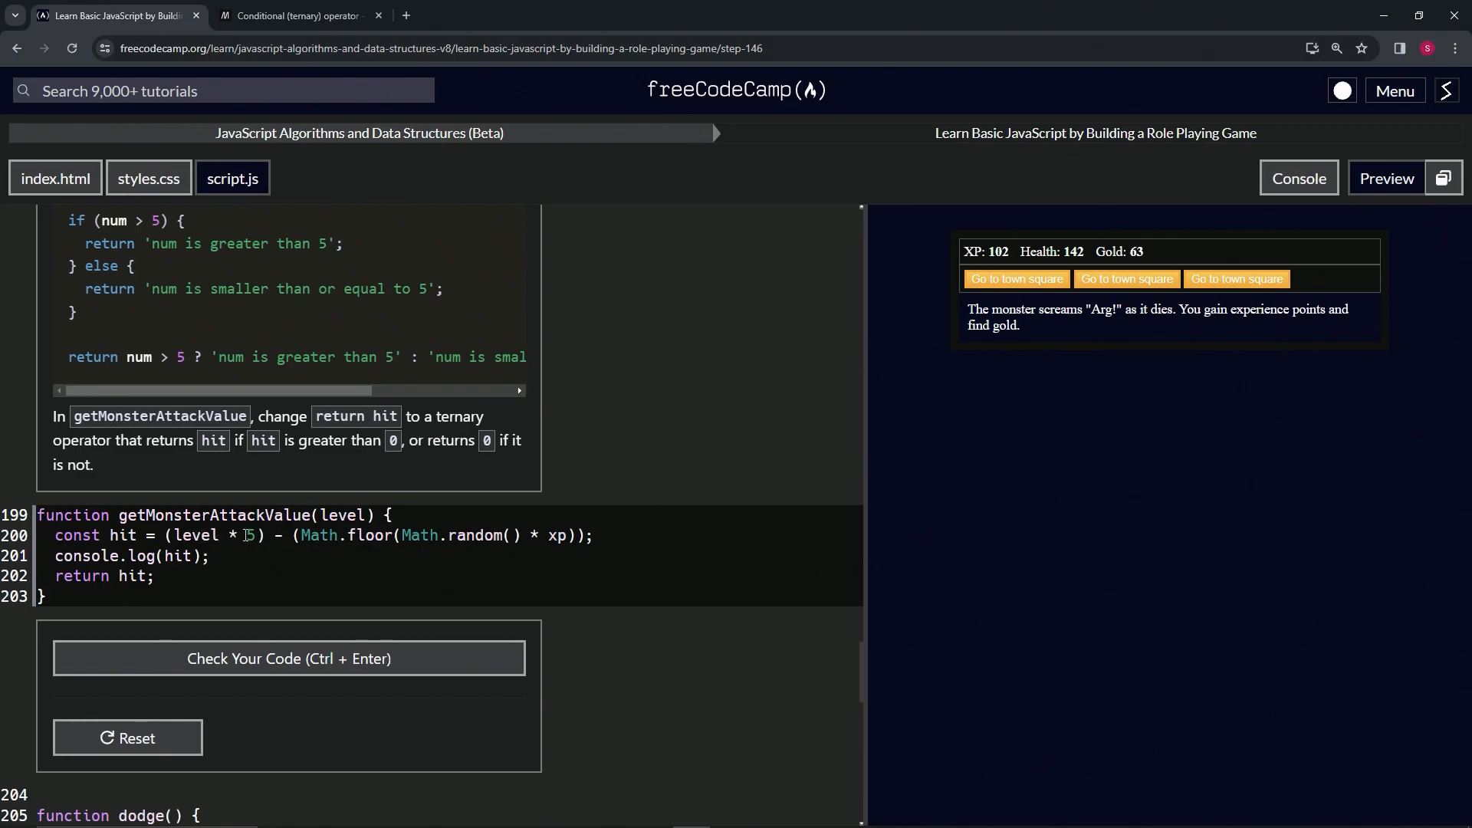
{"action": "mouse_move", "coordinate": [204, 535]}
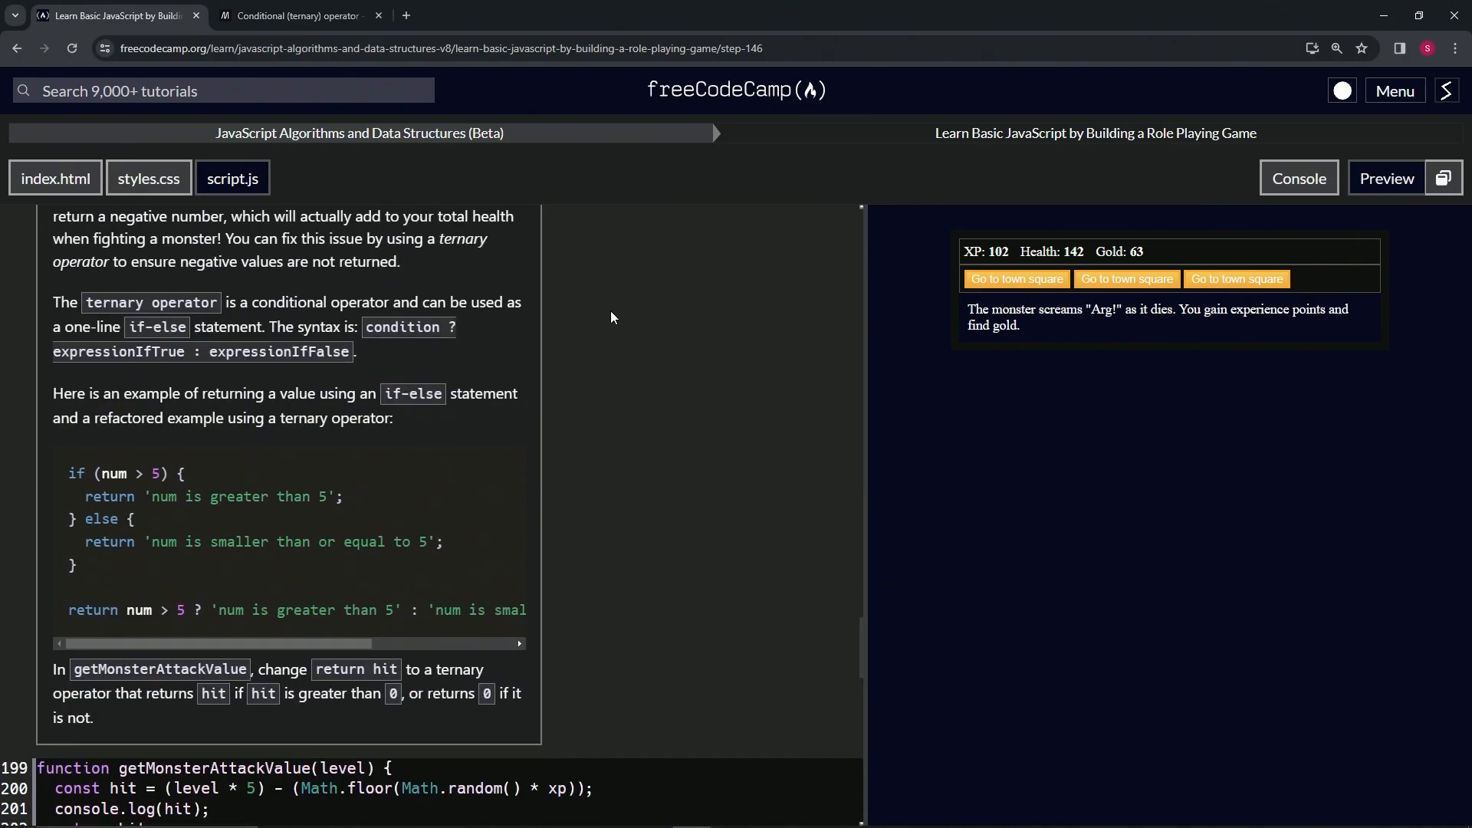
{"action": "scroll", "scroll_direction": "down", "scroll_amount": 3}
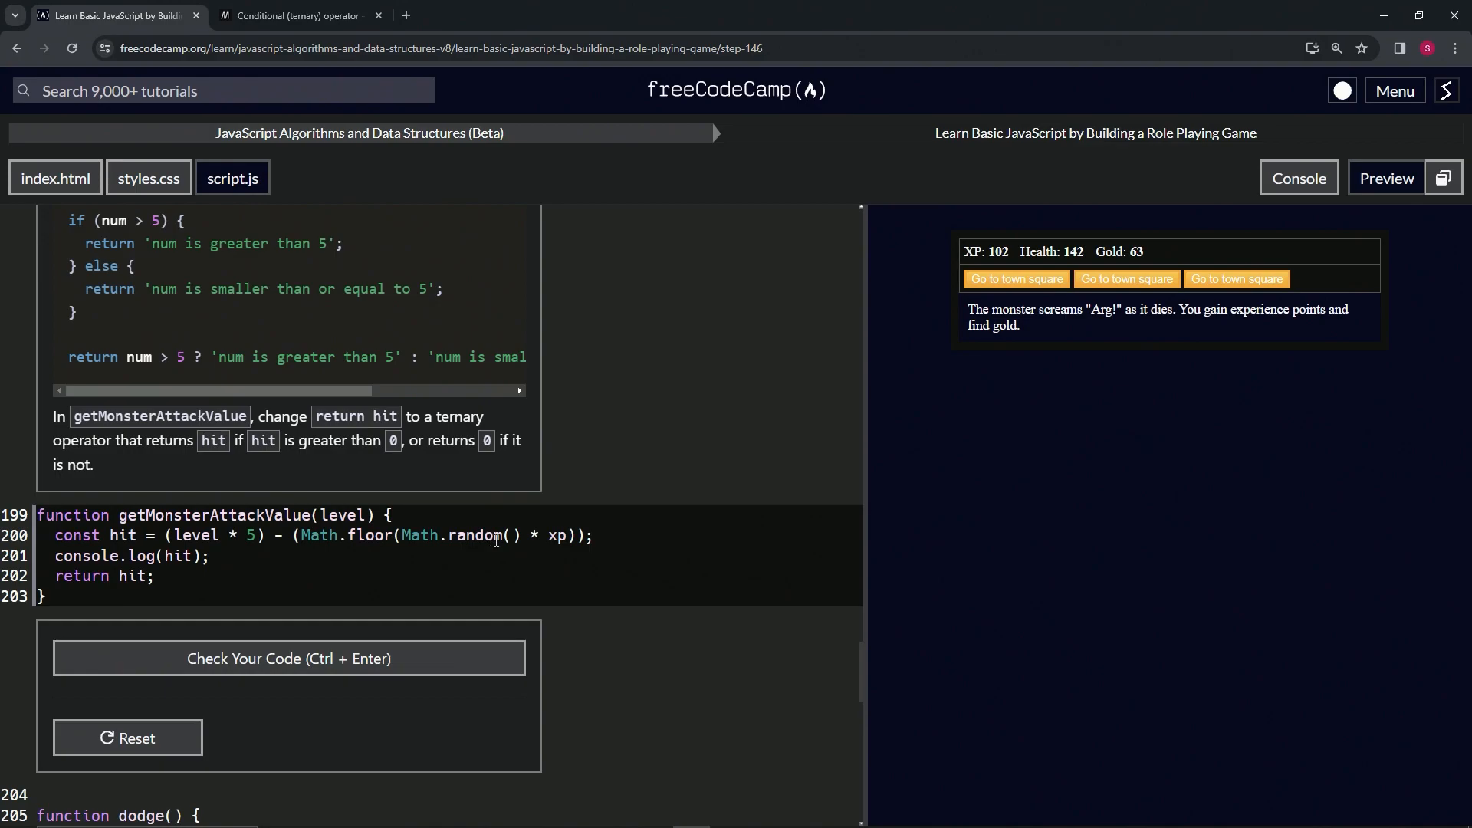
{"action": "mouse_move", "coordinate": [473, 543]}
{"action": "type", "text": "xp = 100"}
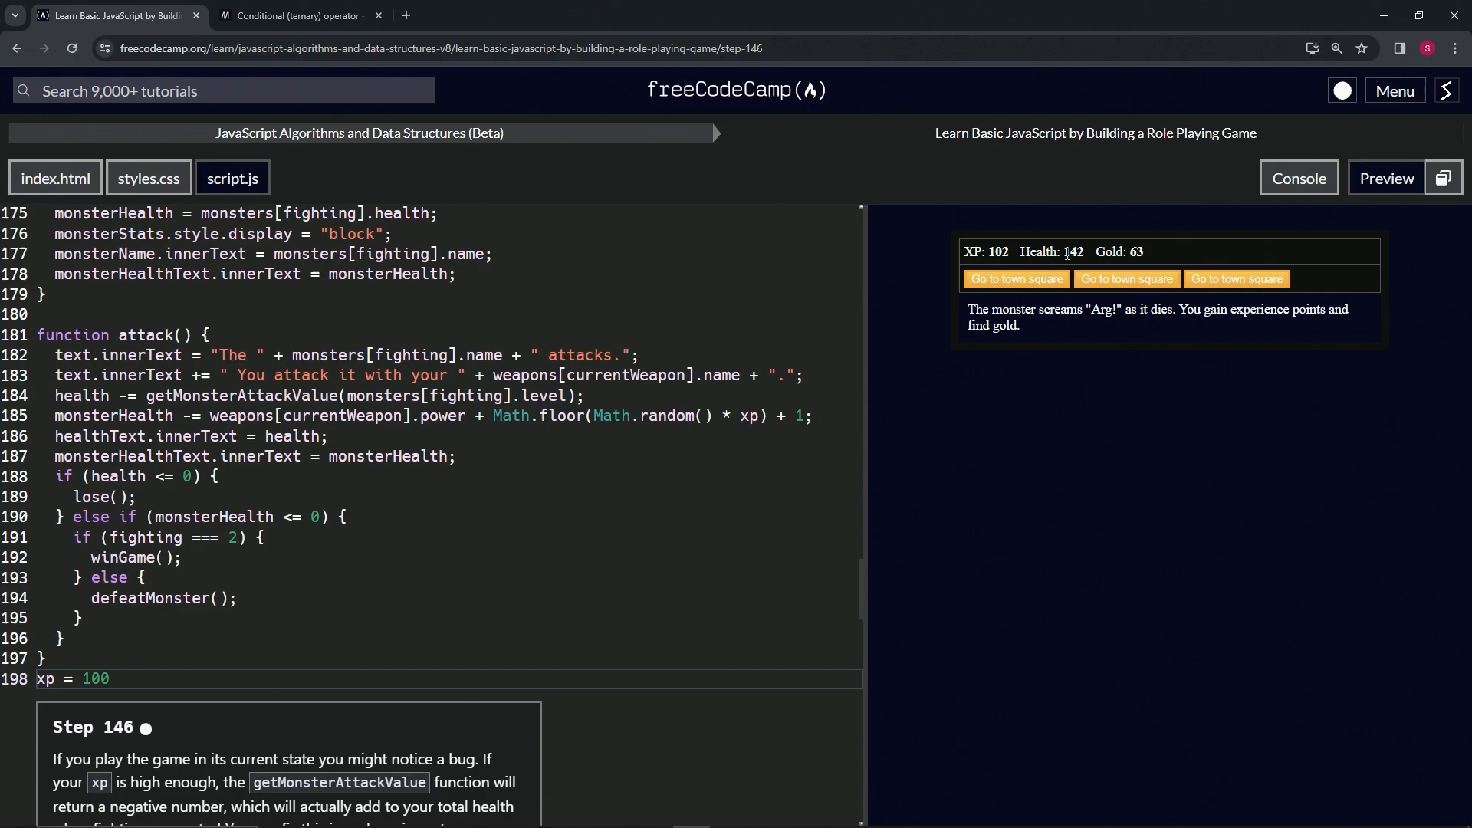
{"action": "scroll", "scroll_direction": "down", "scroll_amount": 3}
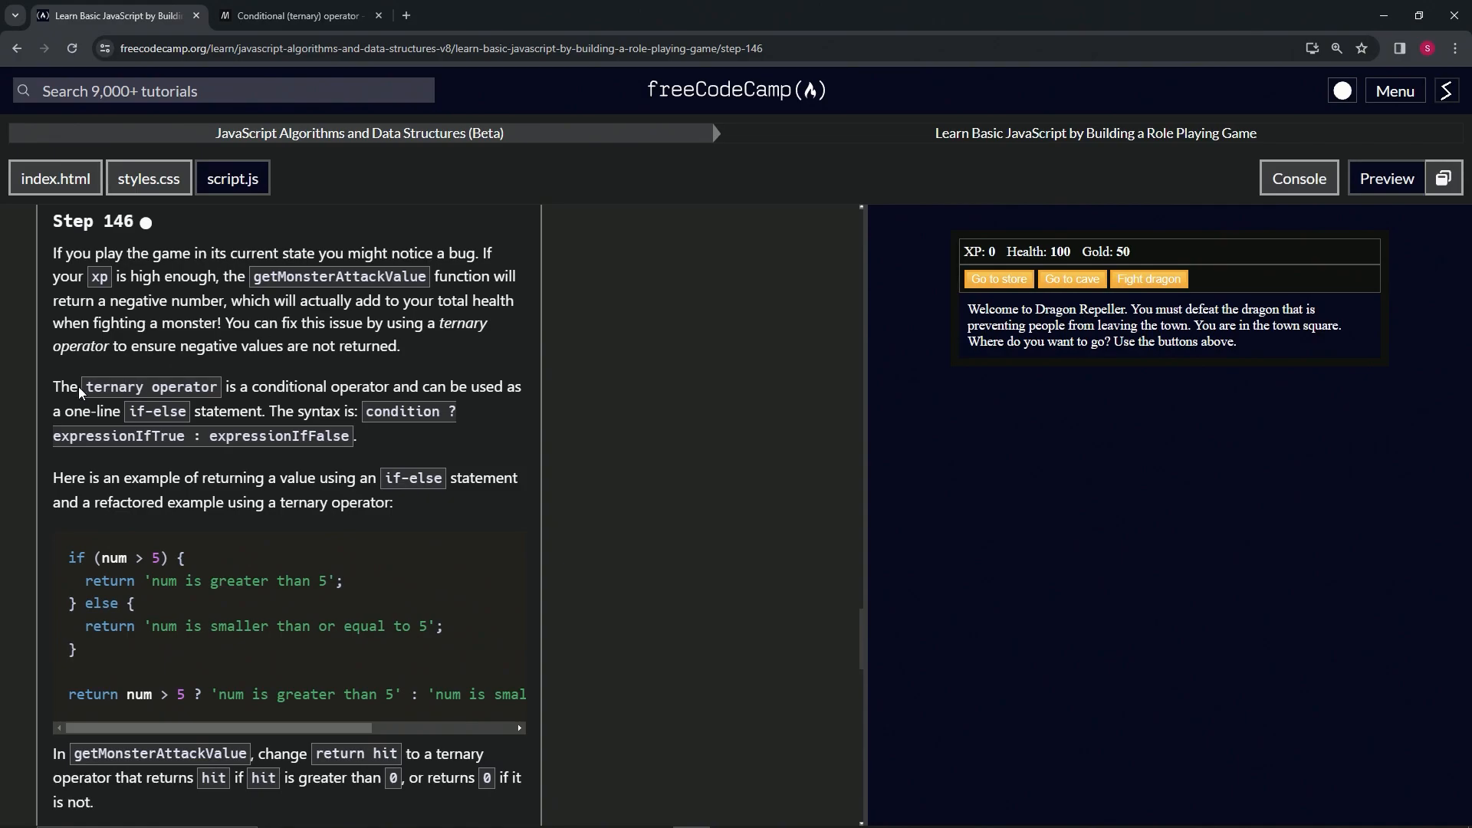
{"action": "mouse_move", "coordinate": [277, 321]}
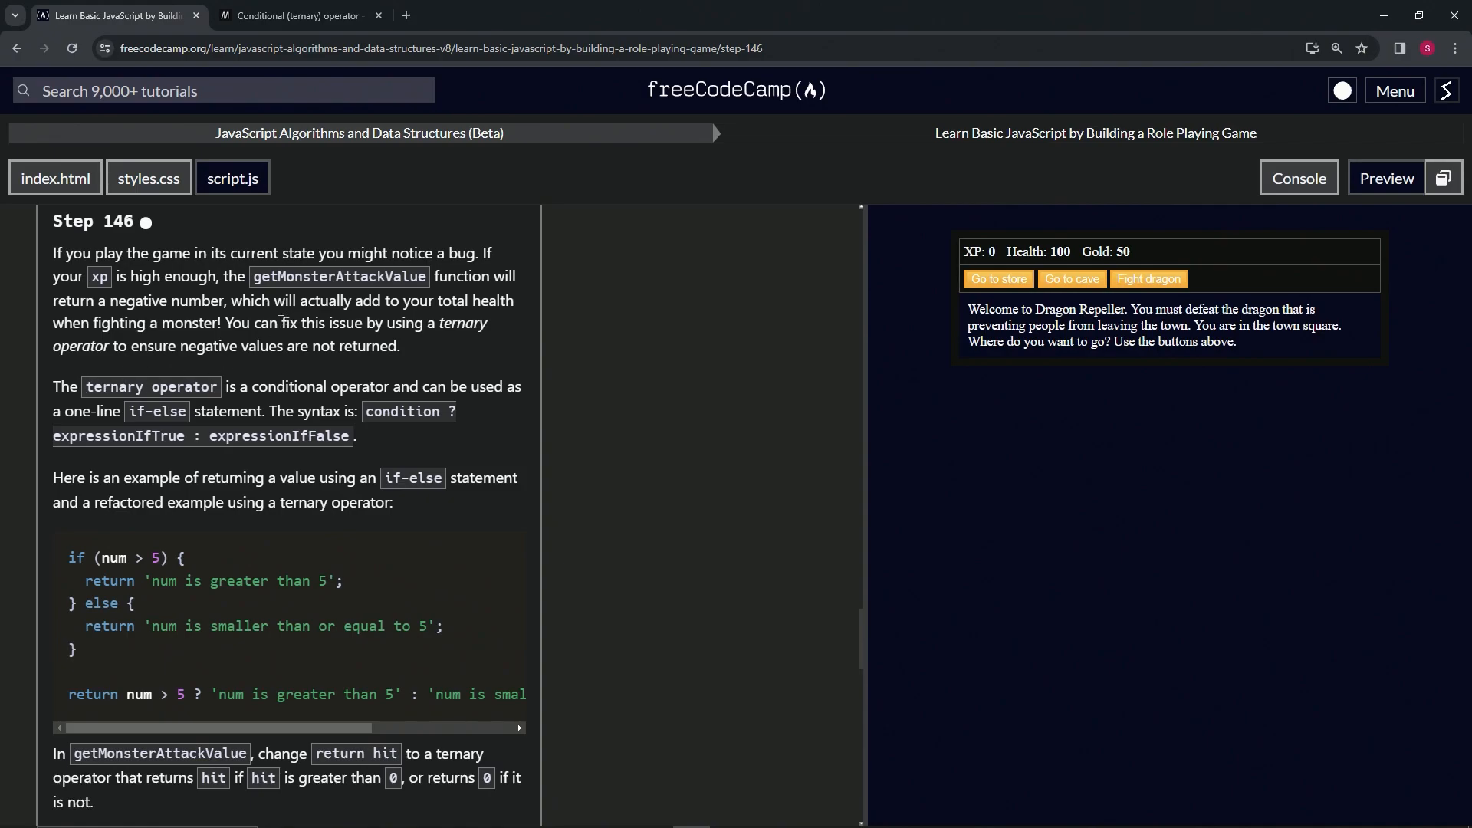
{"action": "mouse_move", "coordinate": [83, 372]}
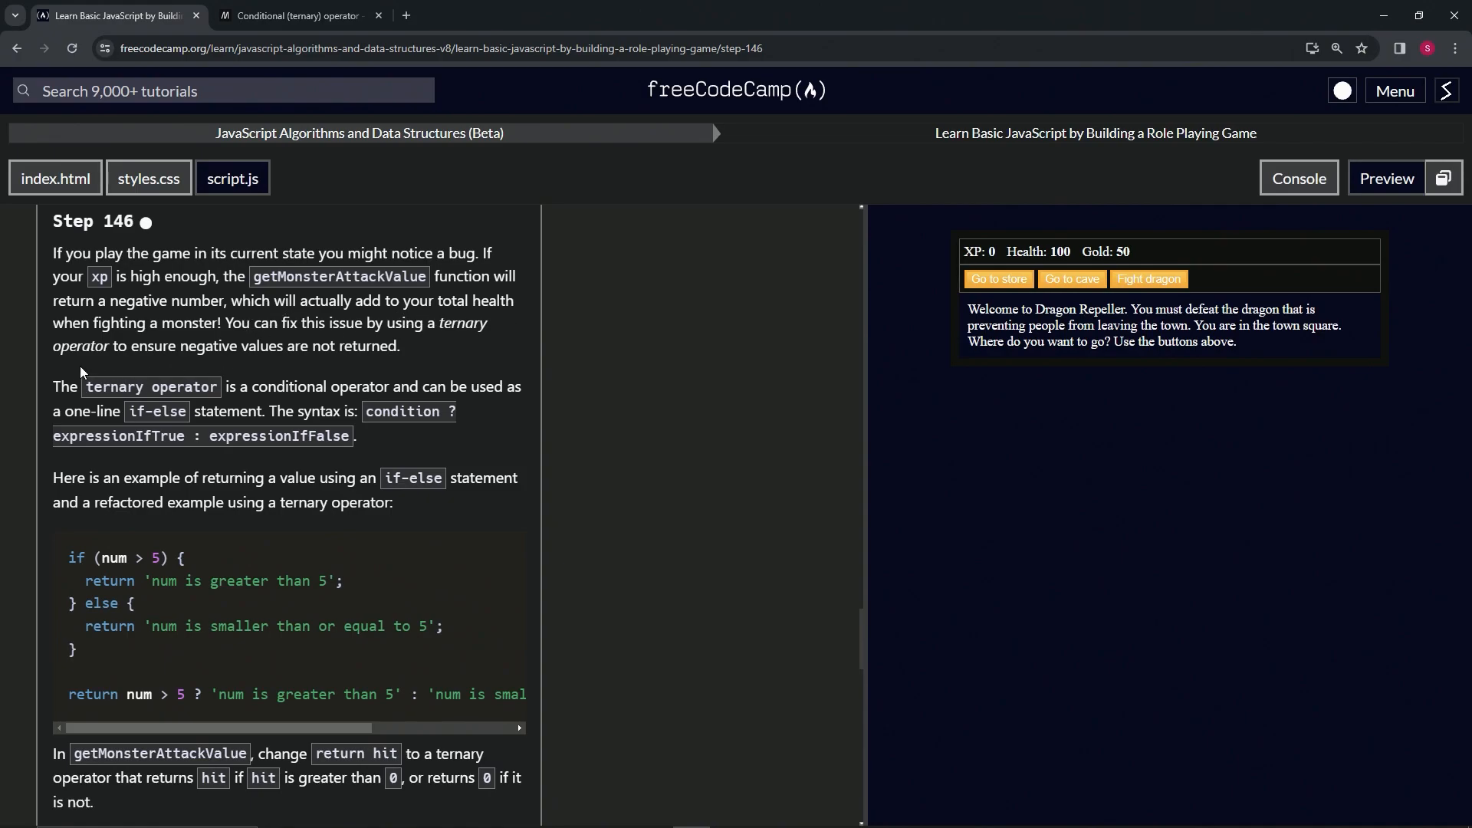
{"action": "mouse_move", "coordinate": [255, 354]}
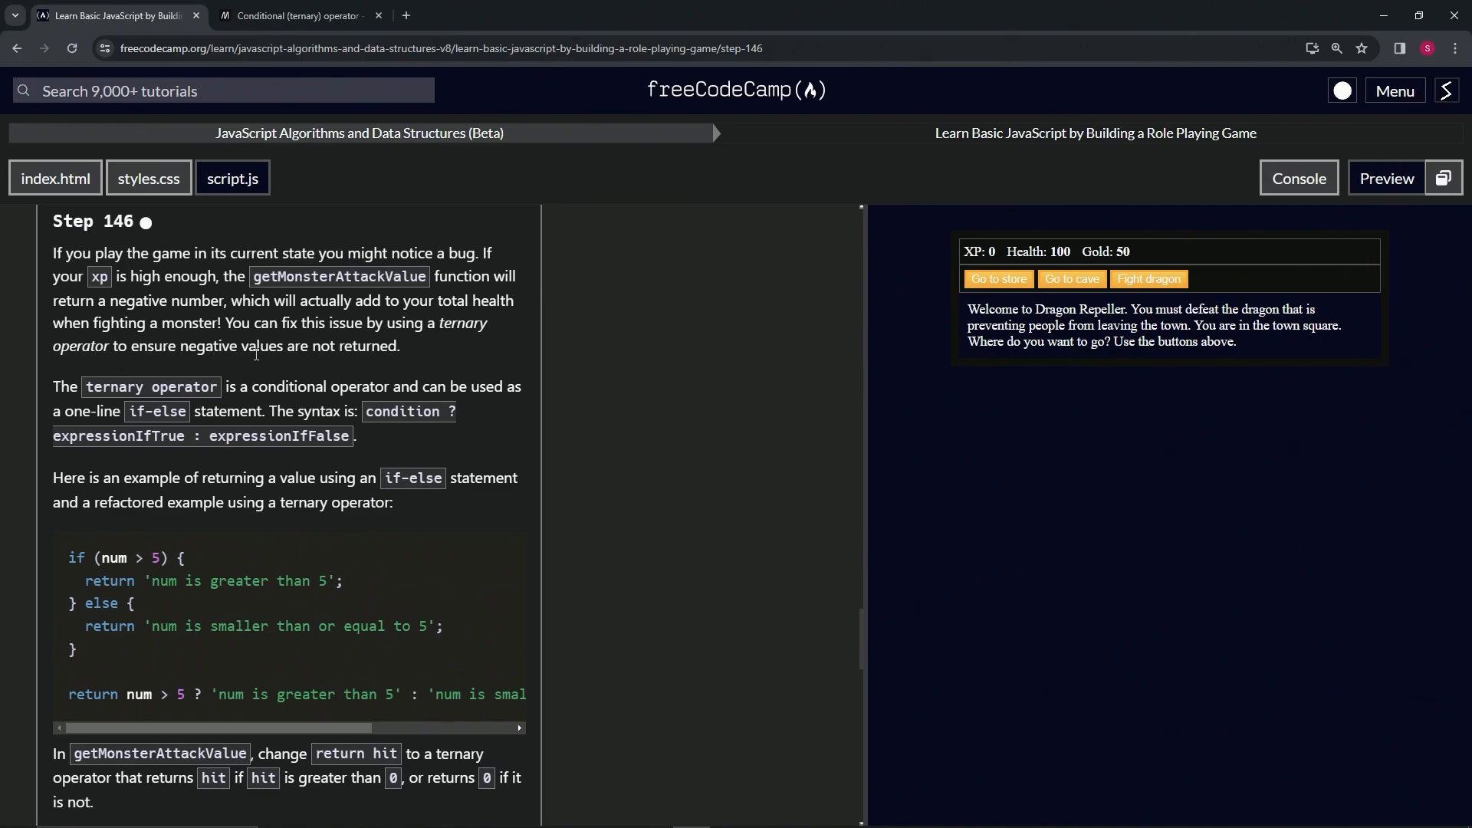
{"action": "mouse_move", "coordinate": [372, 355]}
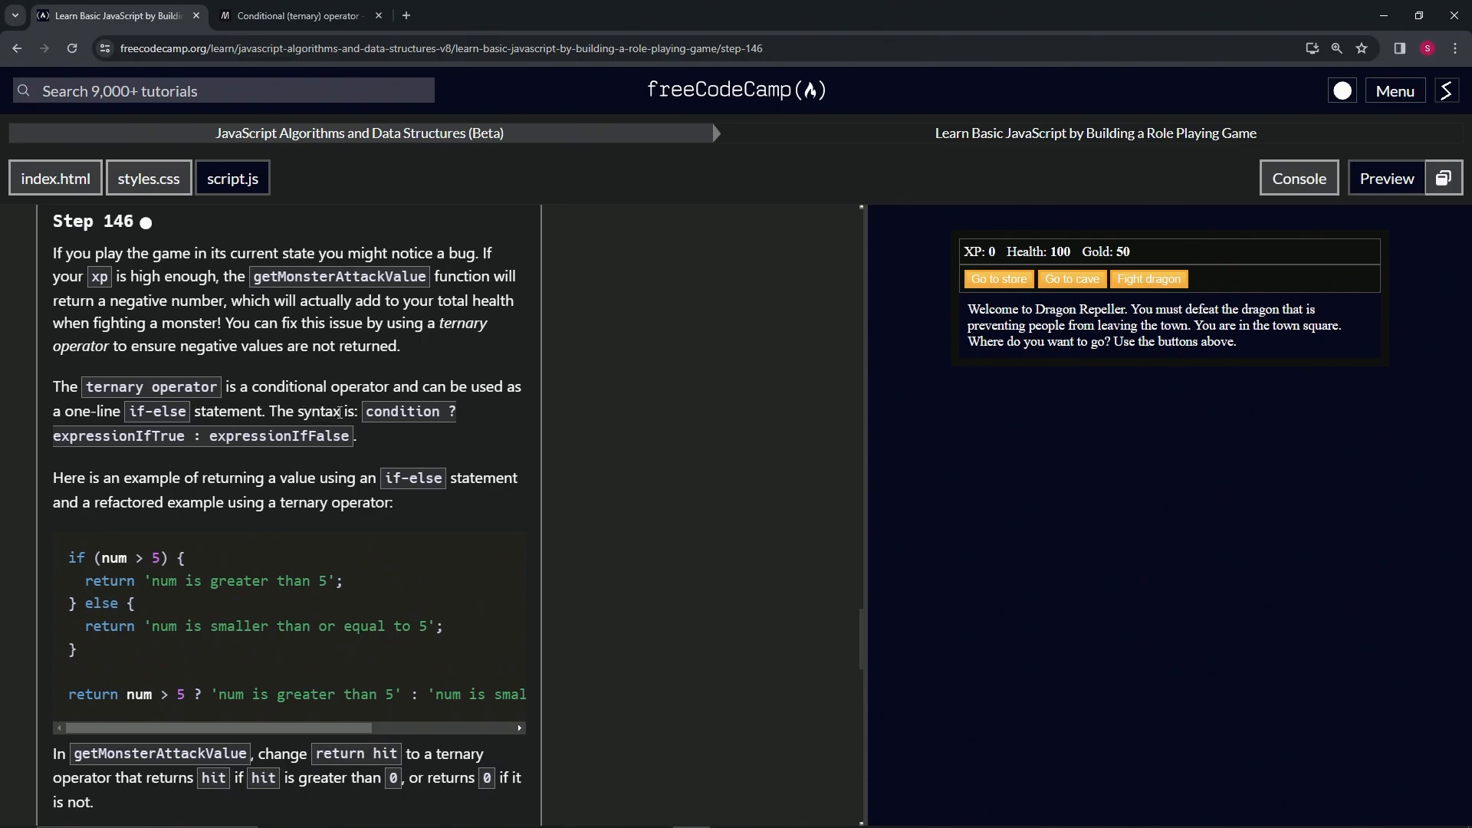
{"action": "mouse_move", "coordinate": [295, 457]}
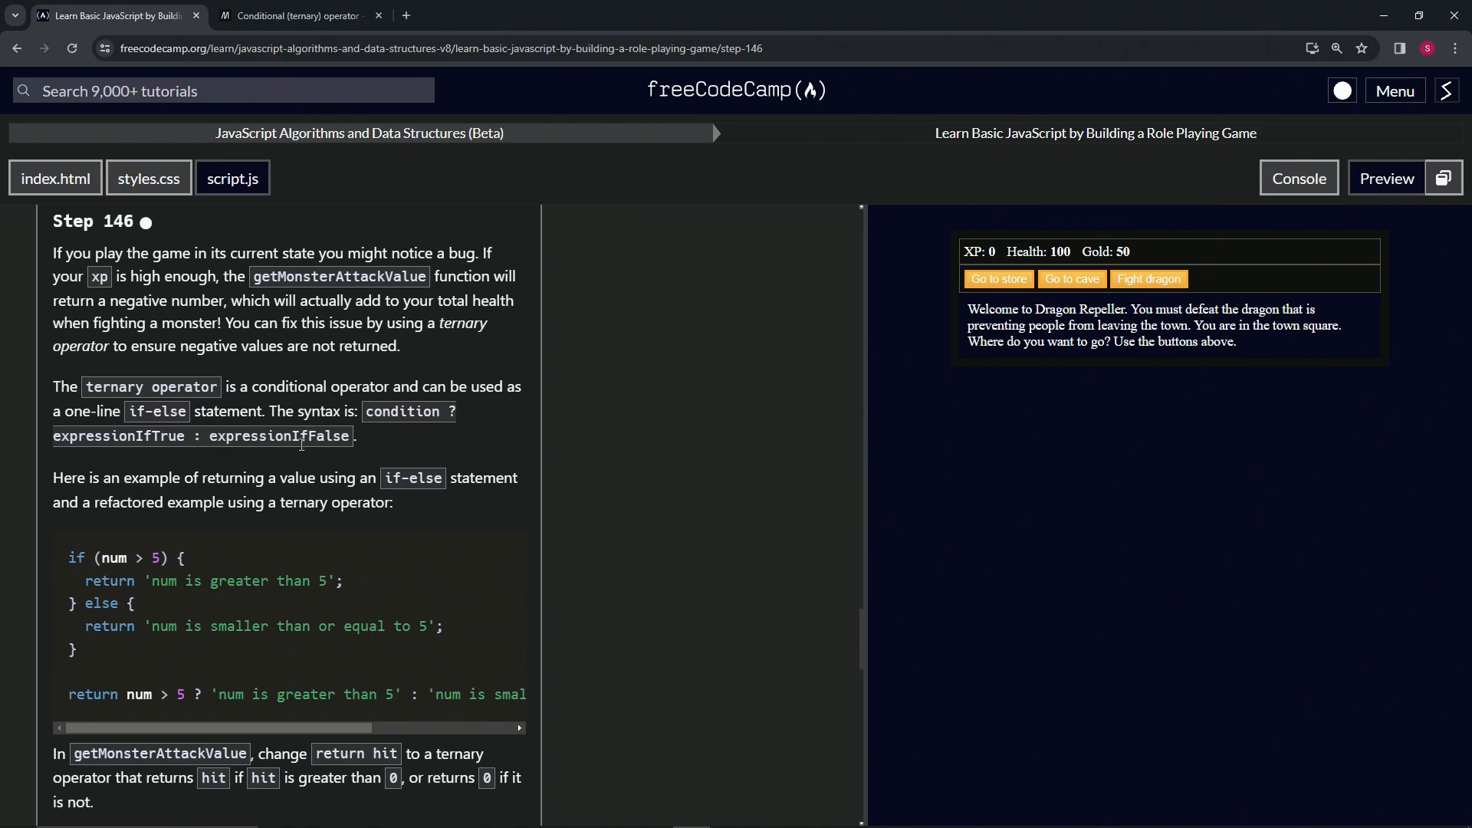
{"action": "left_click", "coordinate": [296, 15]}
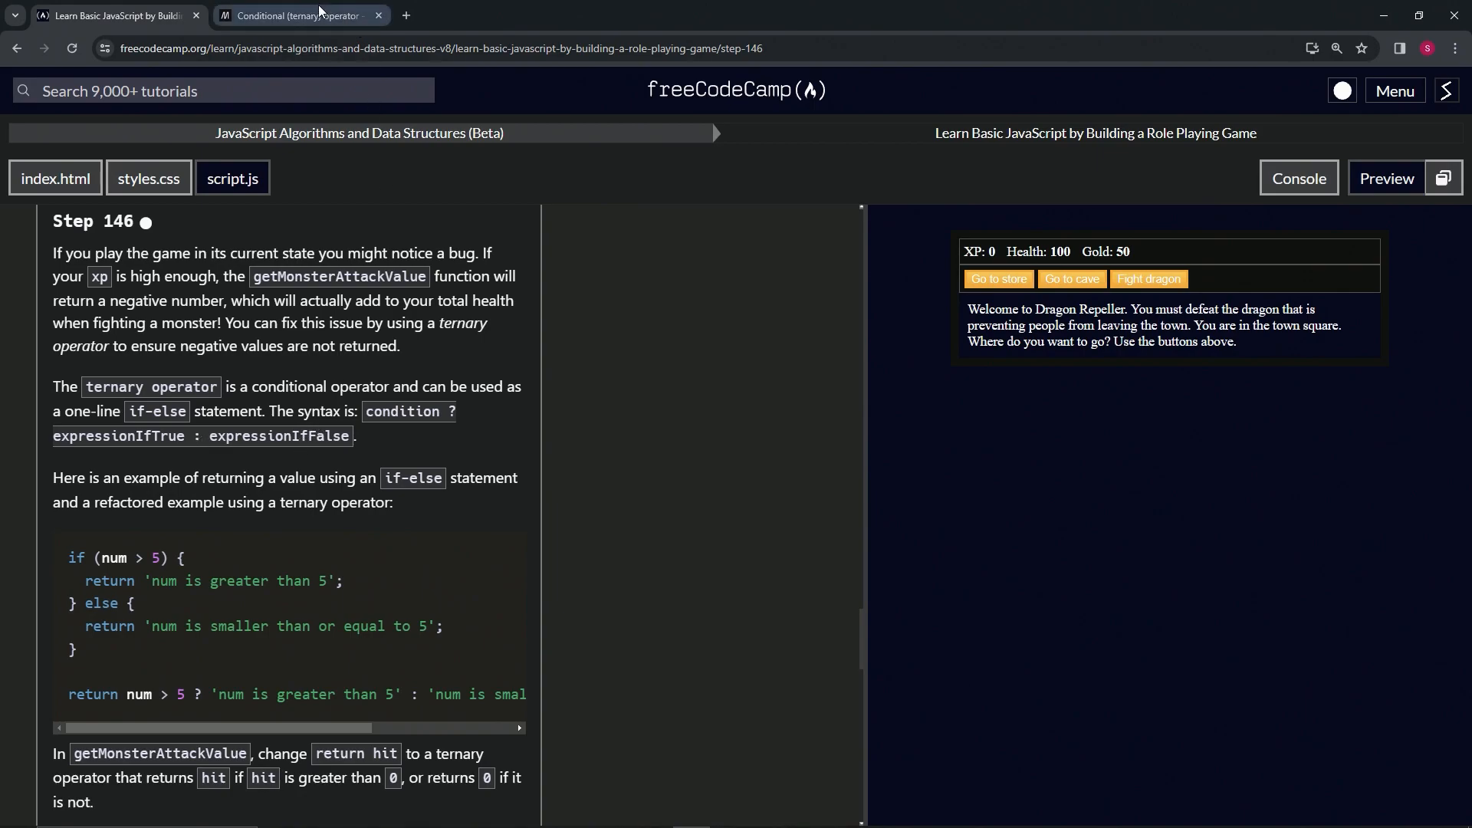
Review MDN's Conditional (ternary) operator page and getFee demo, then return to freeCodeCamp.
{"action": "left_click", "coordinate": [301, 16]}
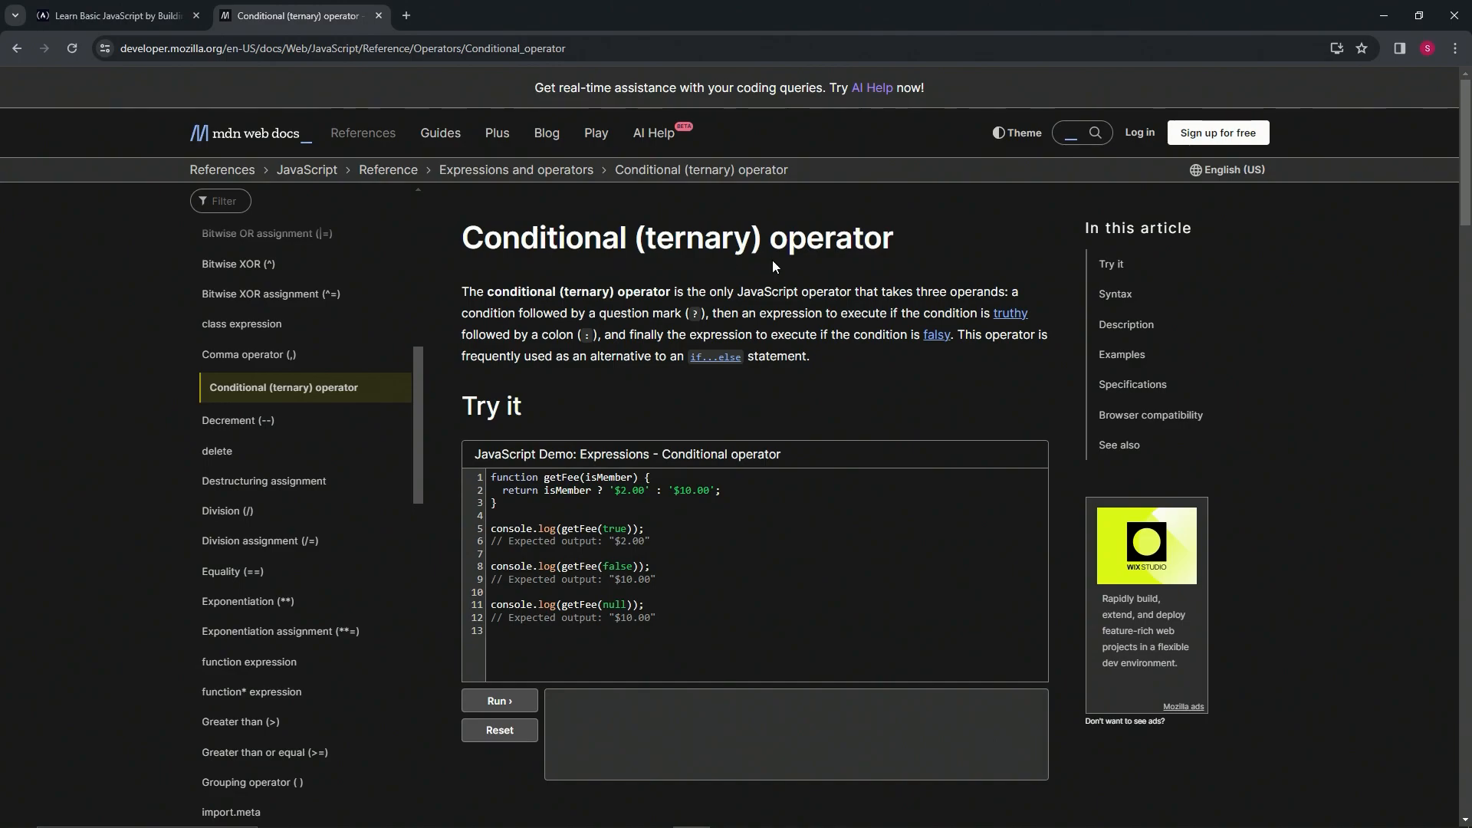
{"action": "mouse_move", "coordinate": [867, 263]}
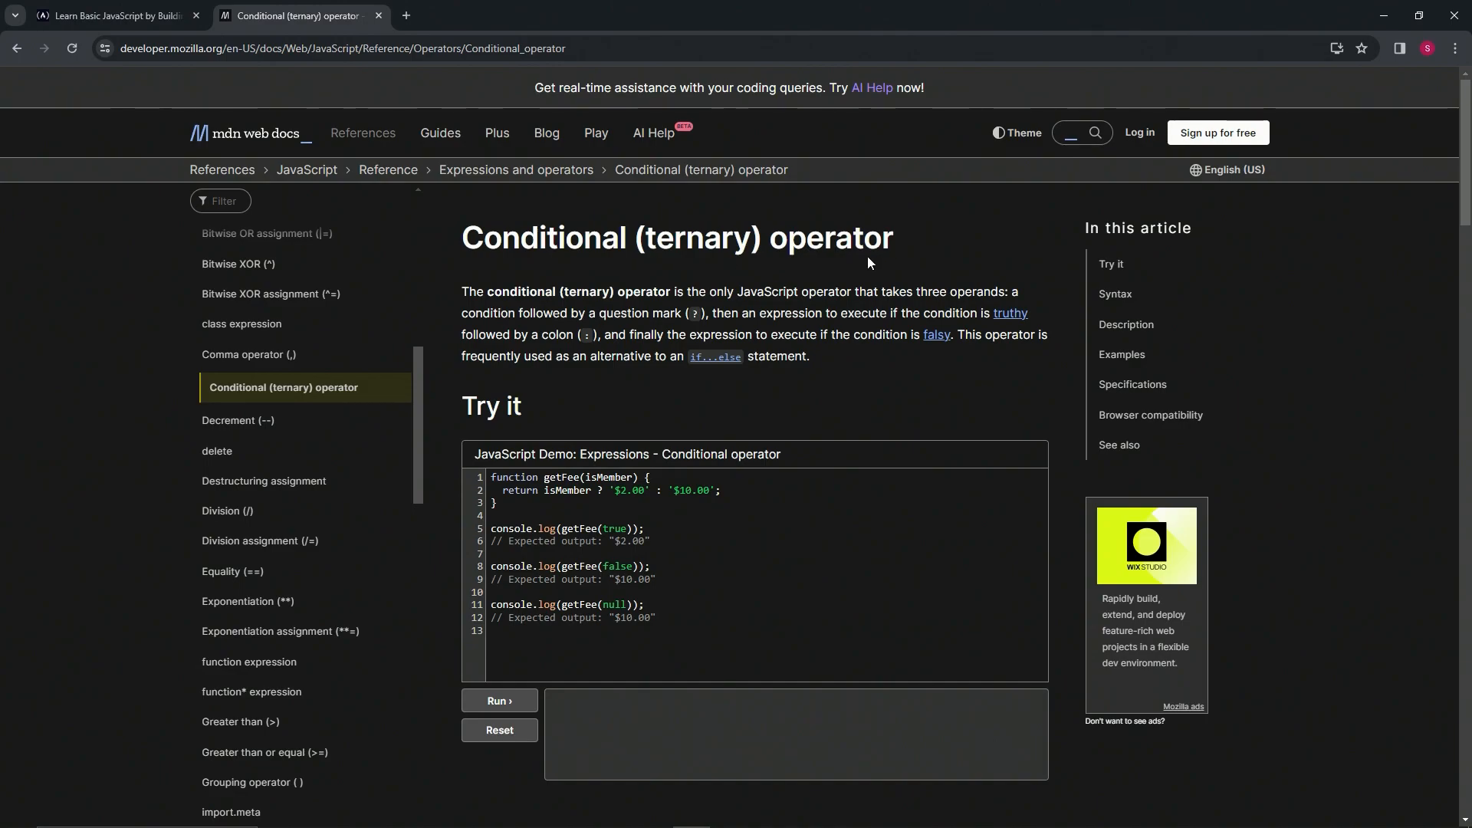
{"action": "mouse_move", "coordinate": [665, 273]}
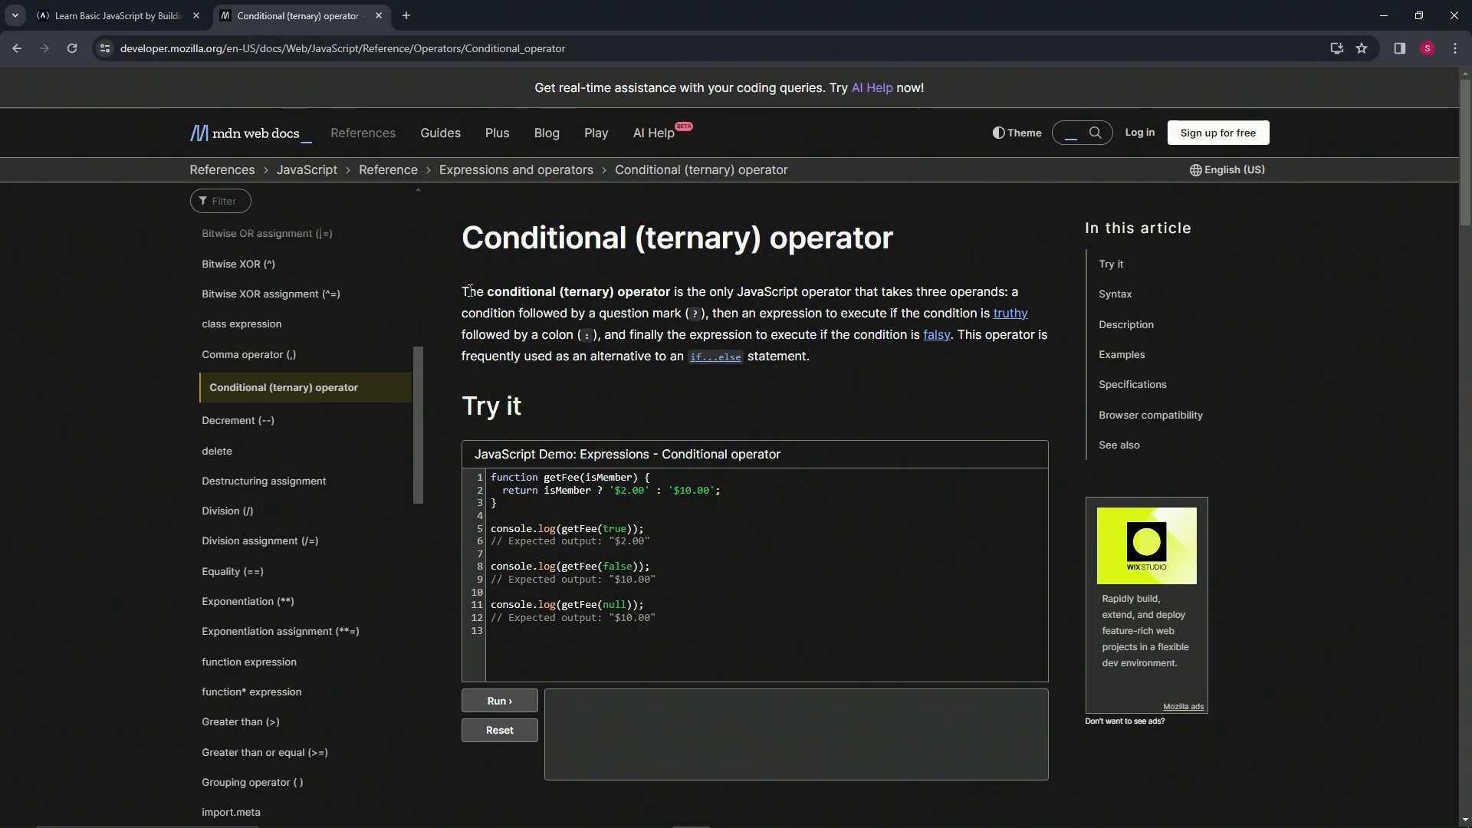
{"action": "mouse_move", "coordinate": [718, 296]}
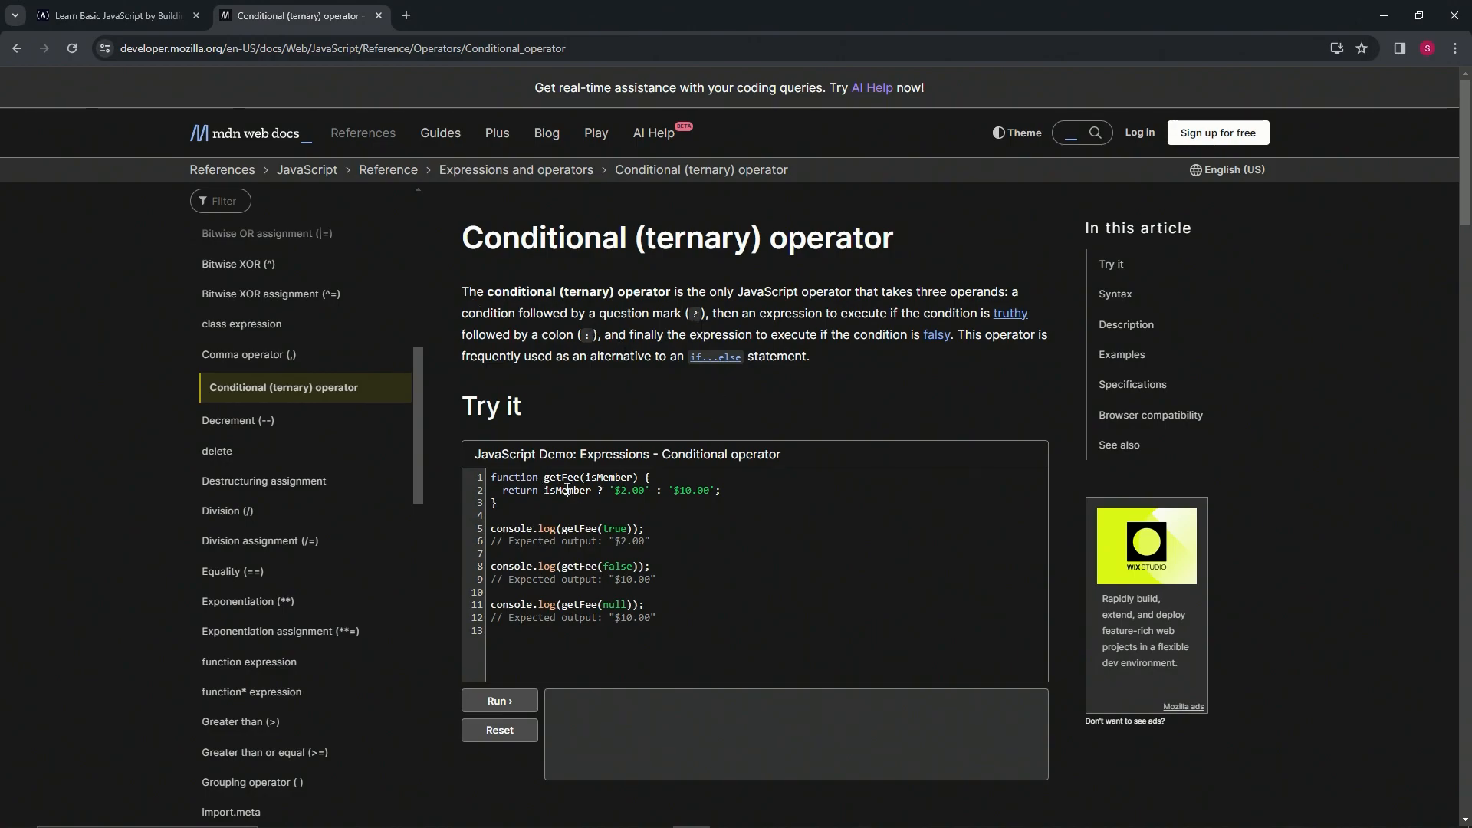
{"action": "double_click", "coordinate": [568, 490]}
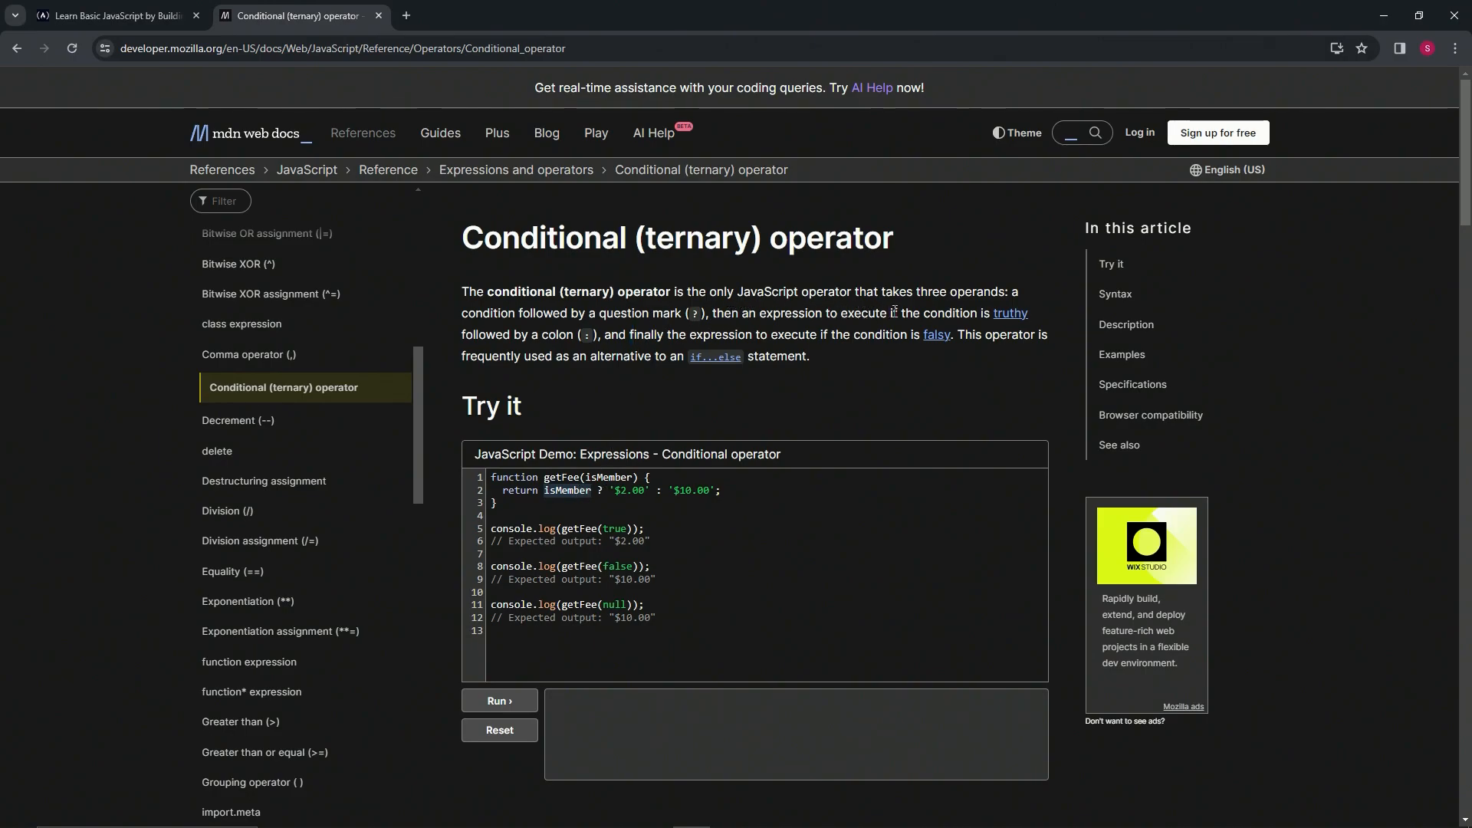
{"action": "mouse_move", "coordinate": [595, 350]}
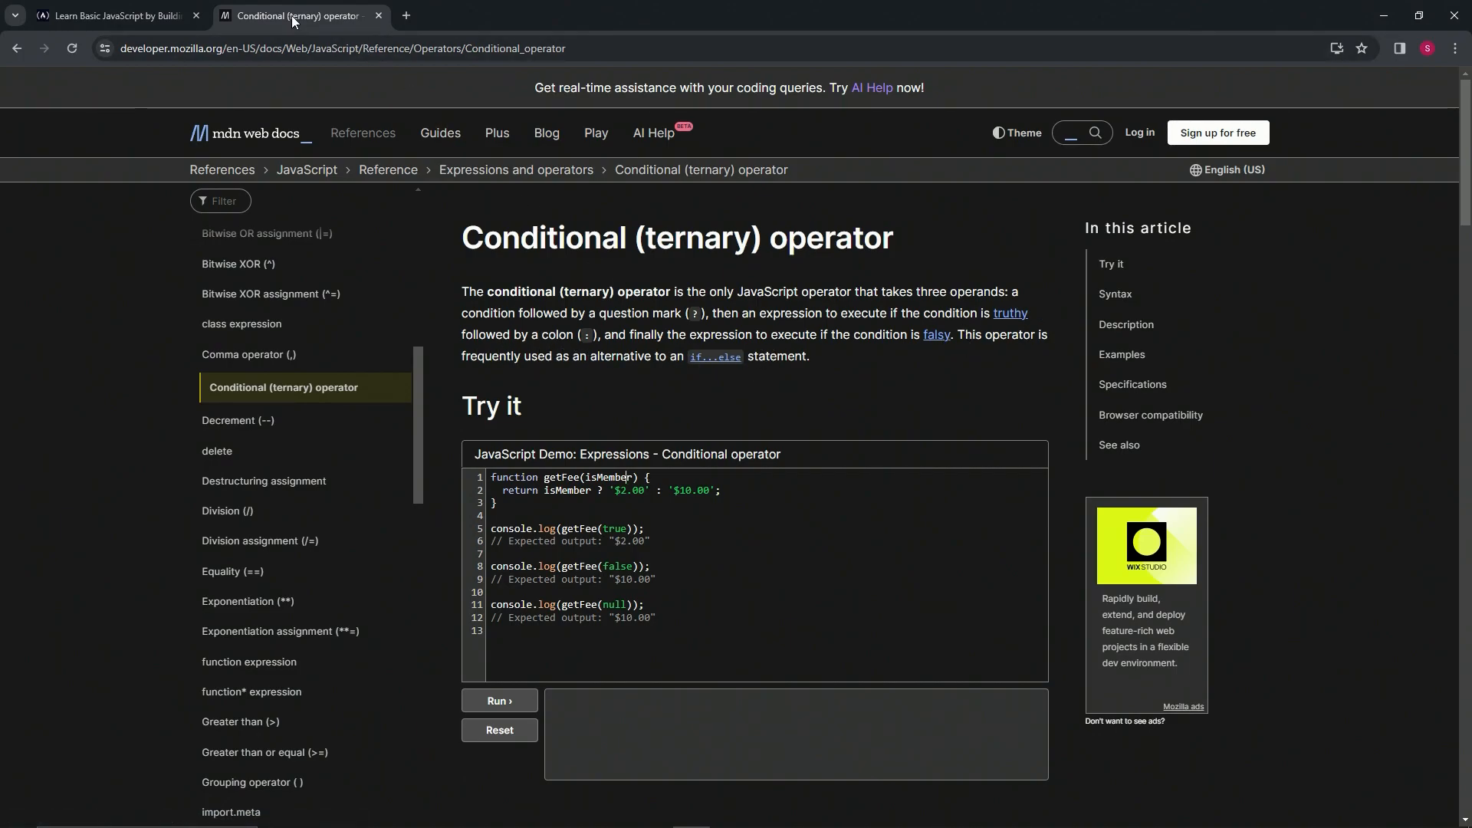
{"action": "left_click", "coordinate": [113, 15]}
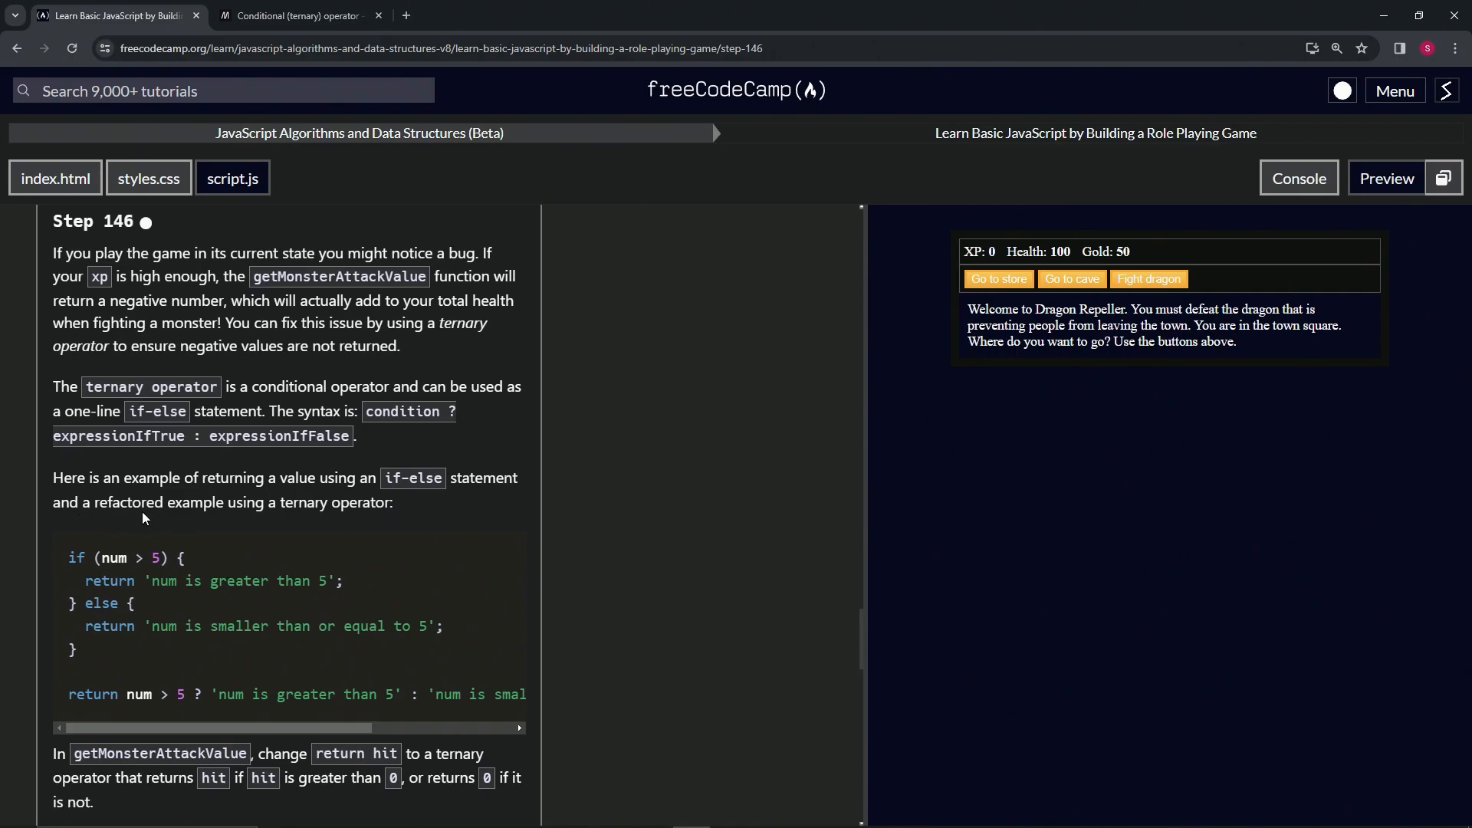
{"action": "mouse_move", "coordinate": [112, 508]}
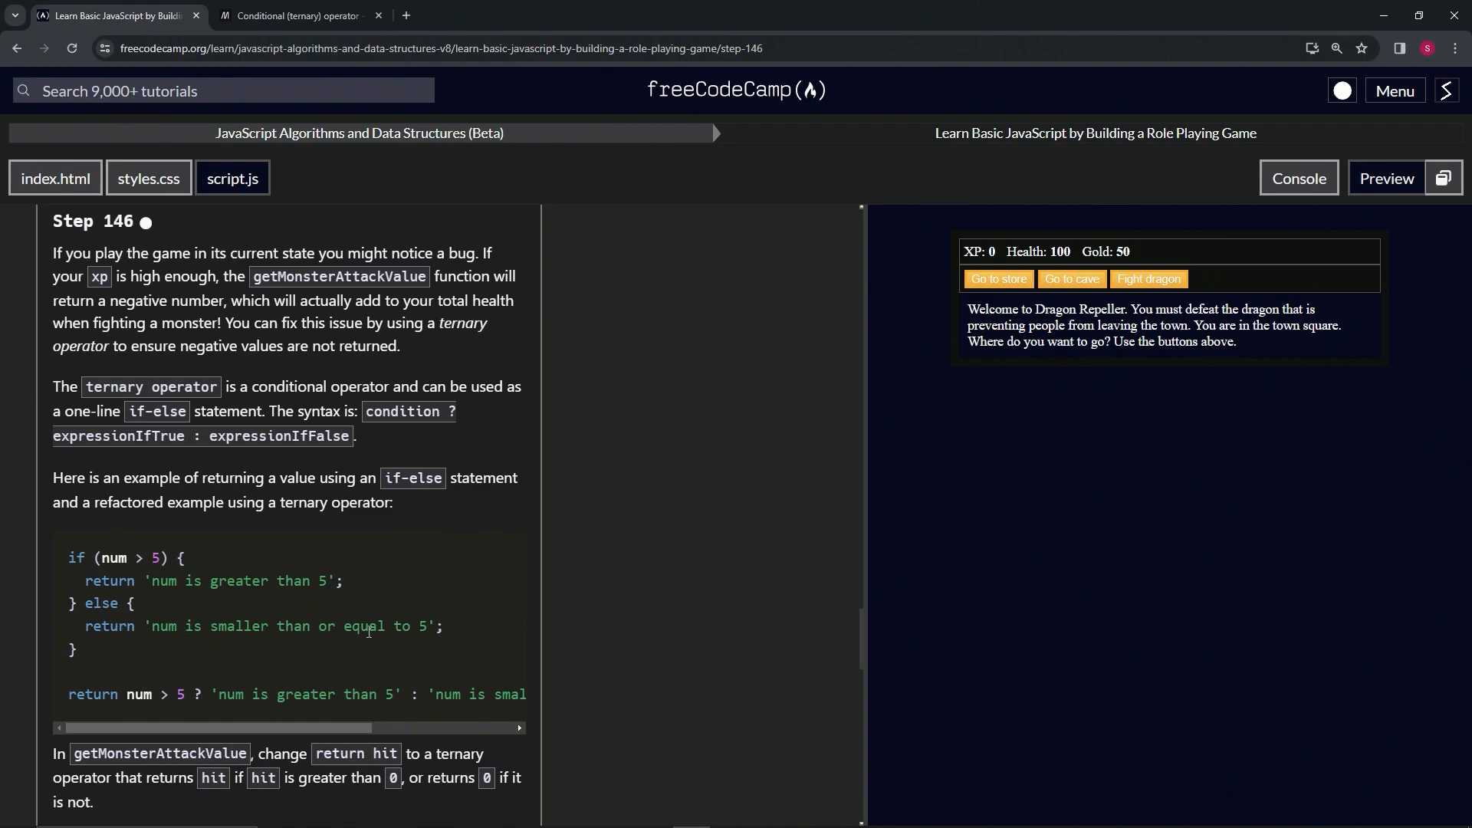
{"action": "mouse_move", "coordinate": [406, 644]}
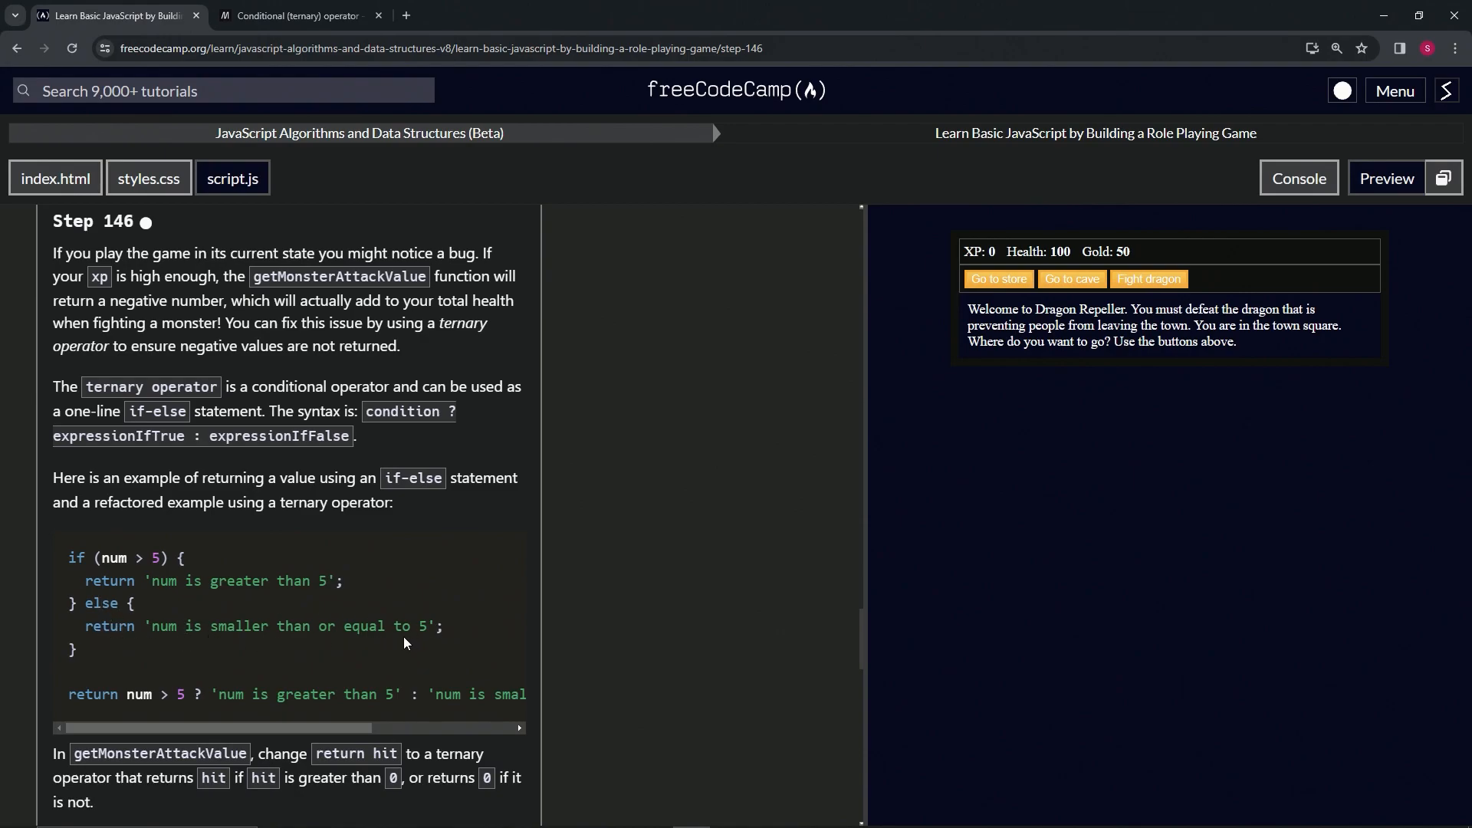
{"action": "mouse_move", "coordinate": [174, 611]}
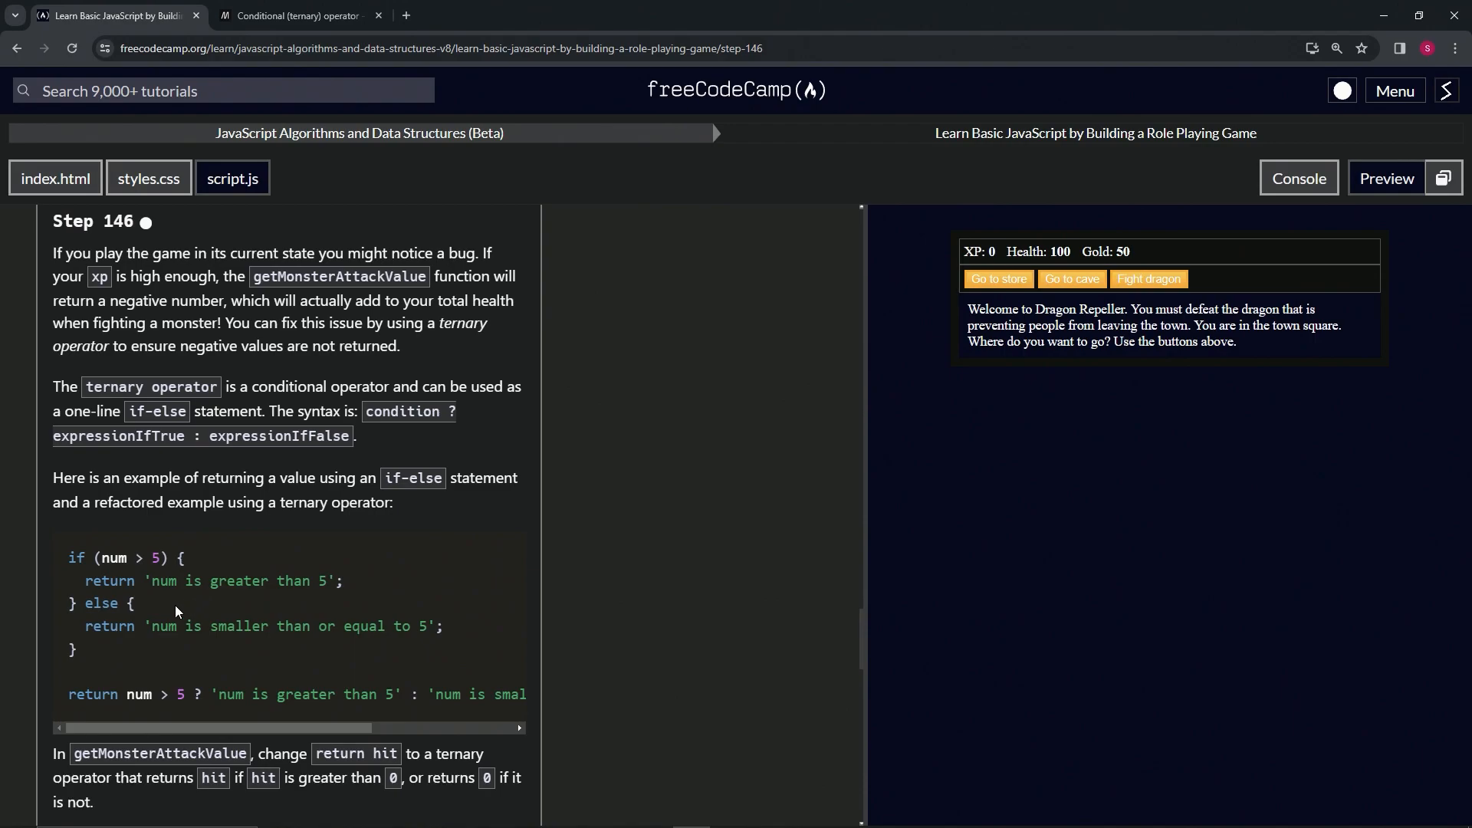
{"action": "double_click", "coordinate": [109, 581]}
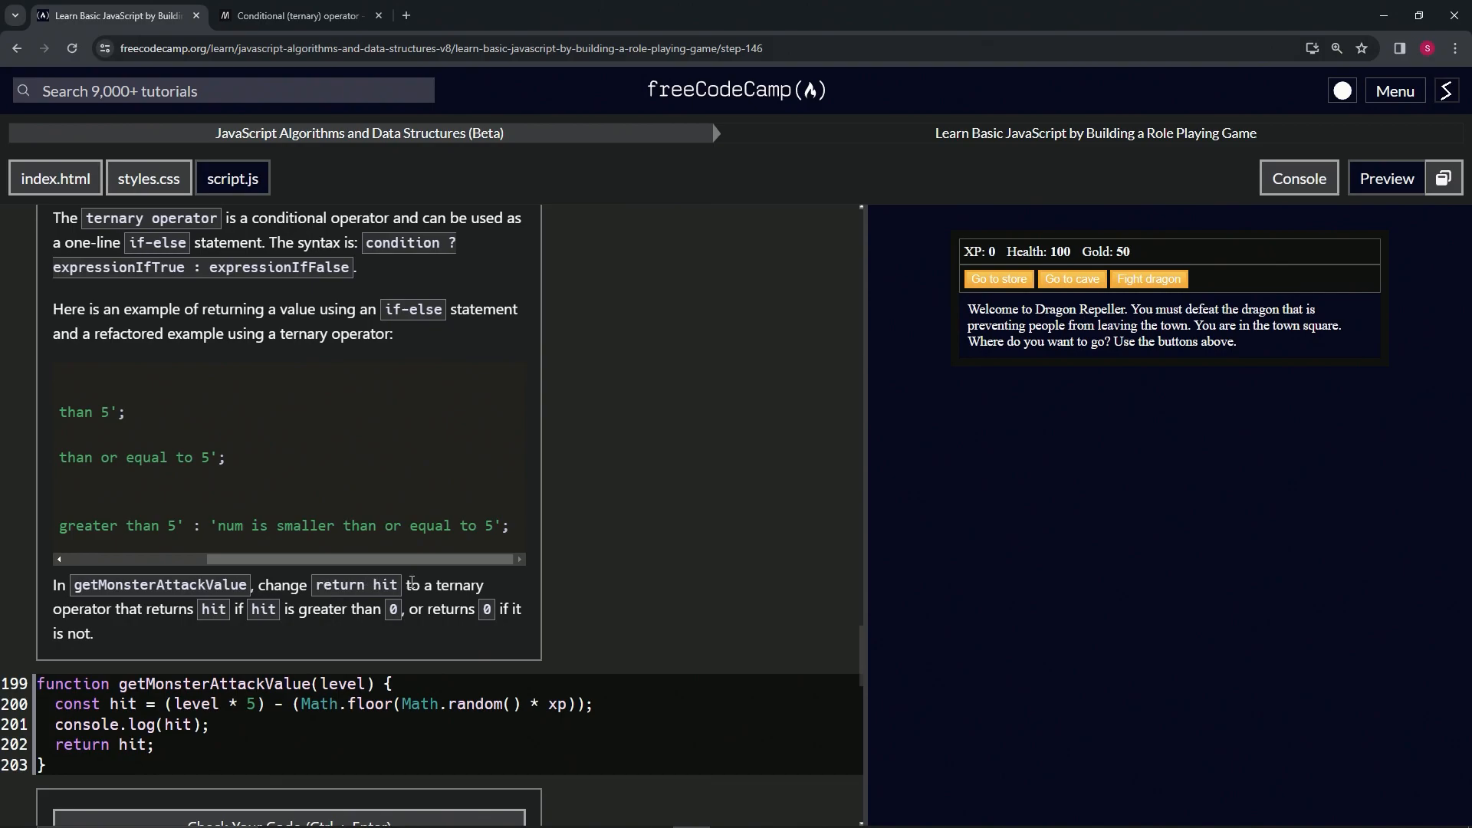
{"action": "mouse_move", "coordinate": [59, 623]}
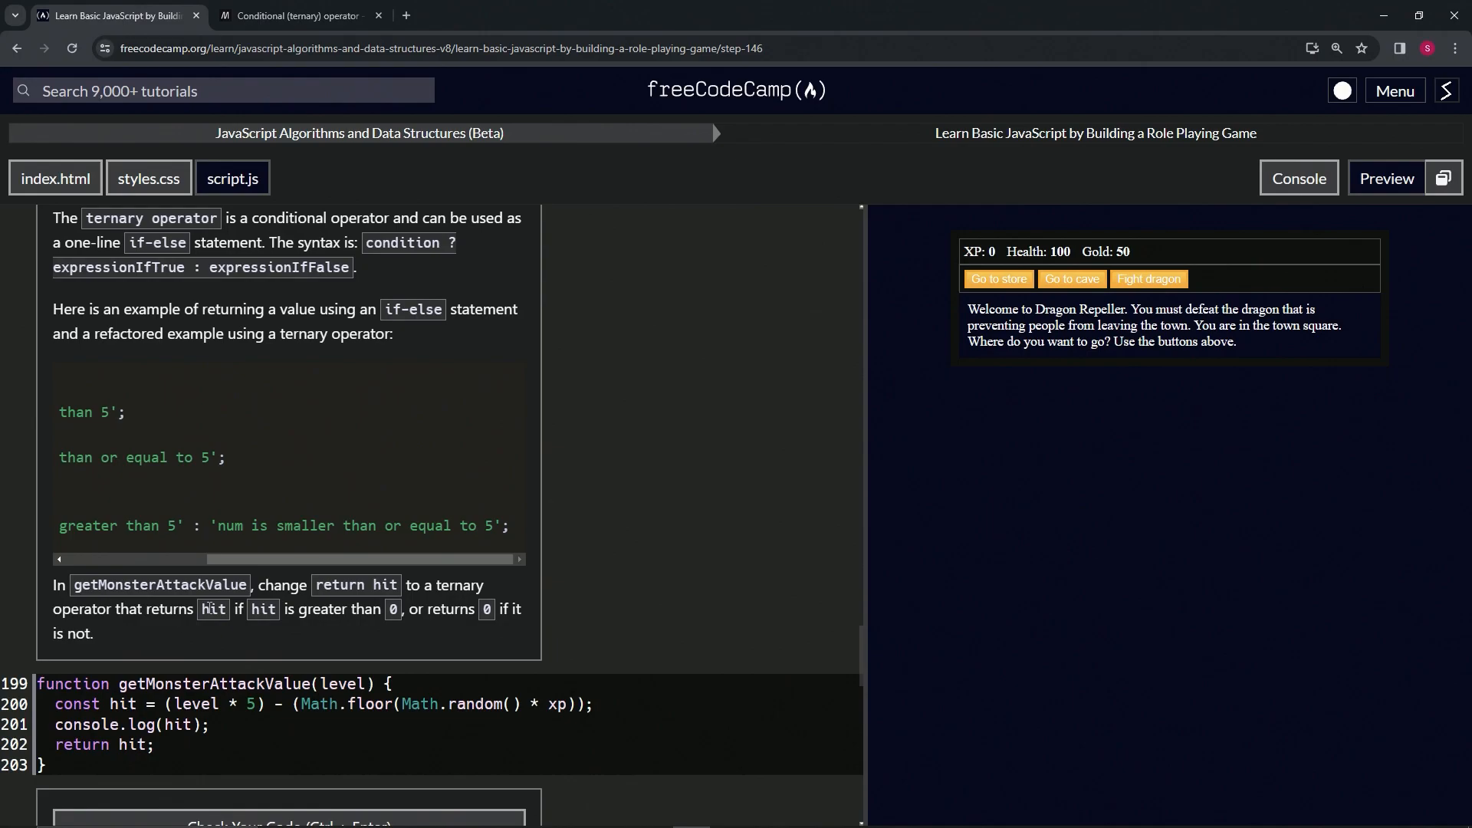
{"action": "mouse_move", "coordinate": [402, 627]}
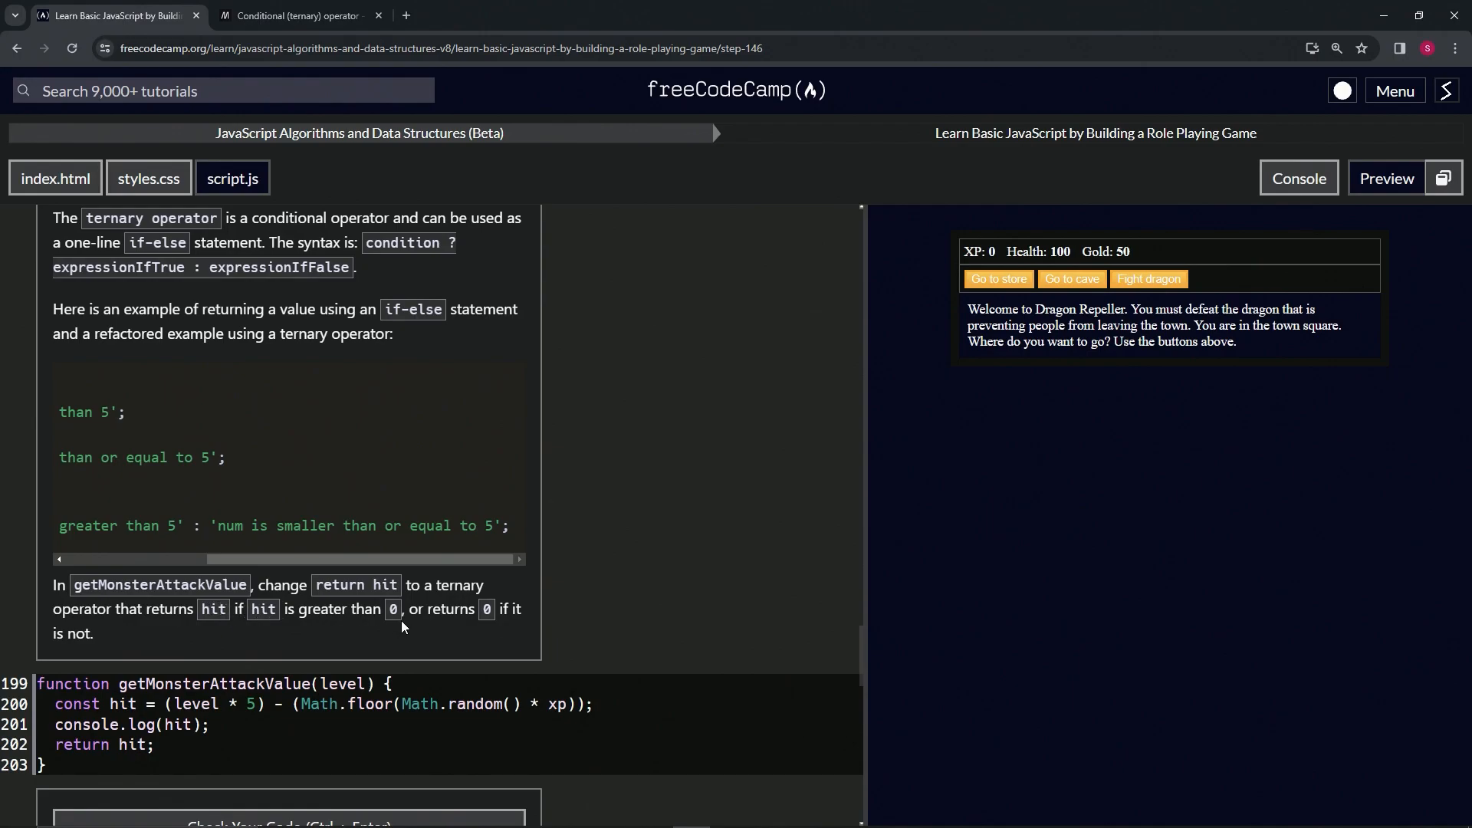
{"action": "mouse_move", "coordinate": [110, 668]}
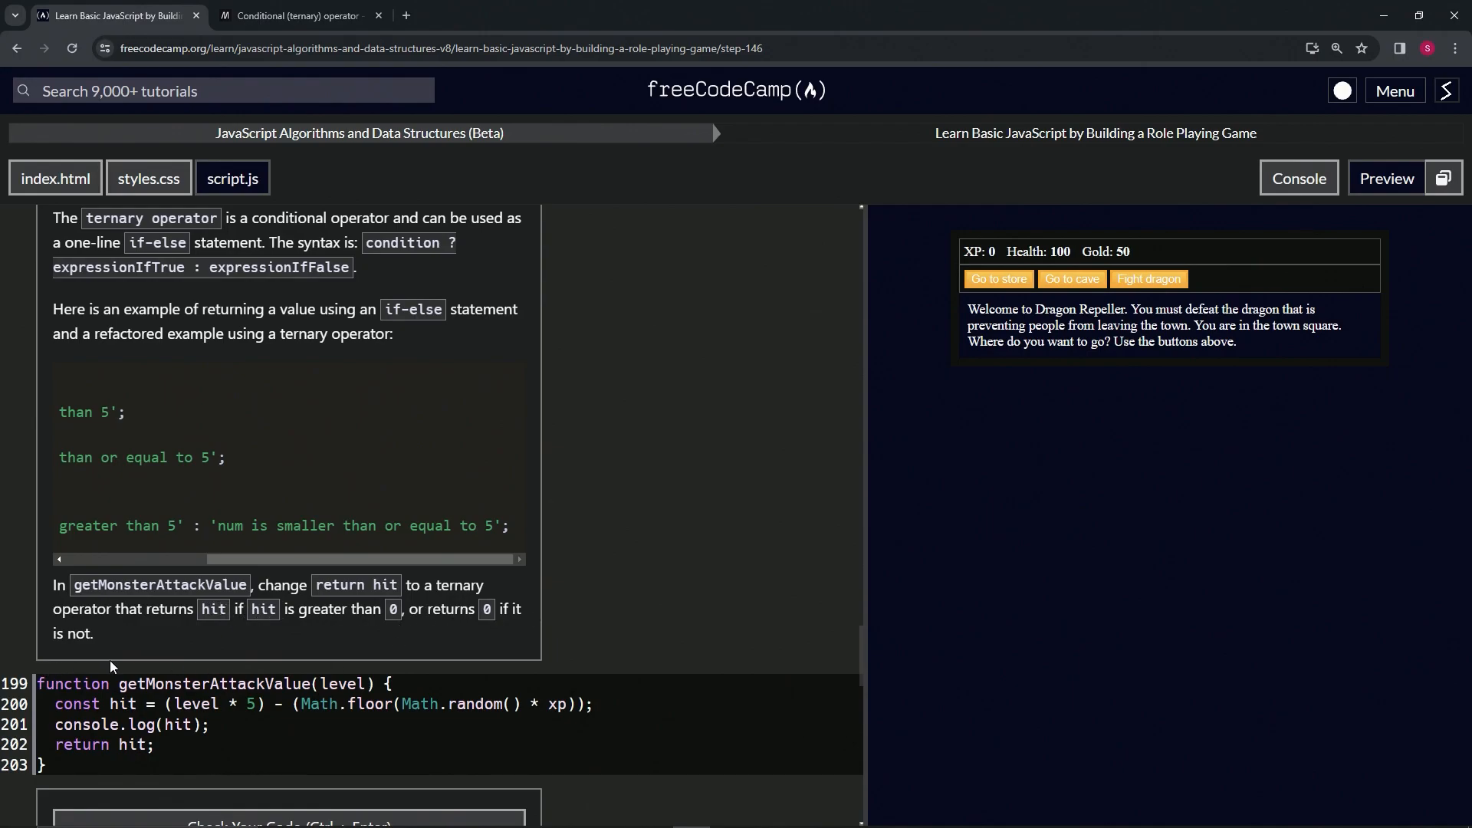
{"action": "mouse_move", "coordinate": [603, 279]}
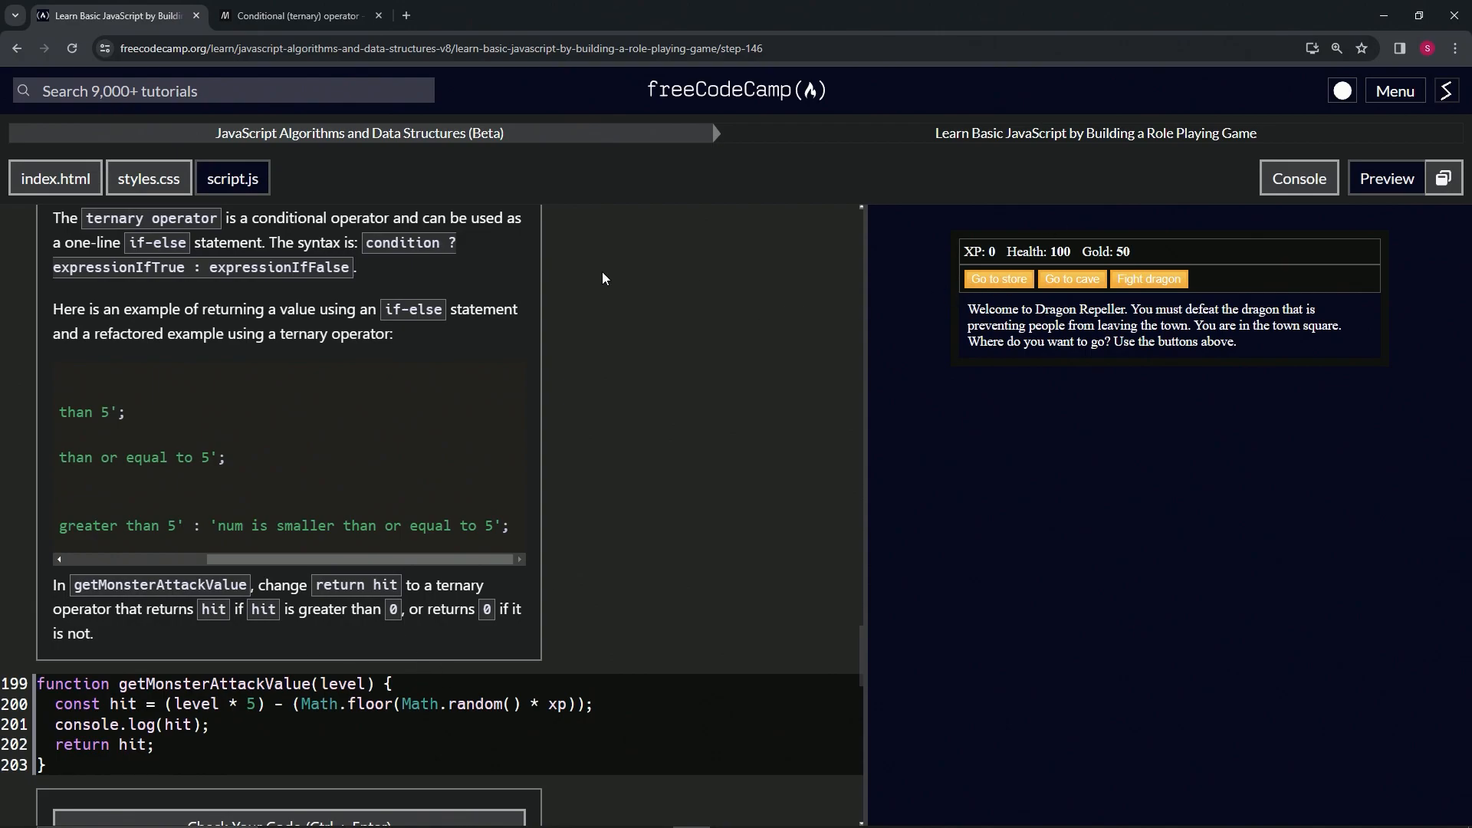
{"action": "mouse_move", "coordinate": [1059, 255]}
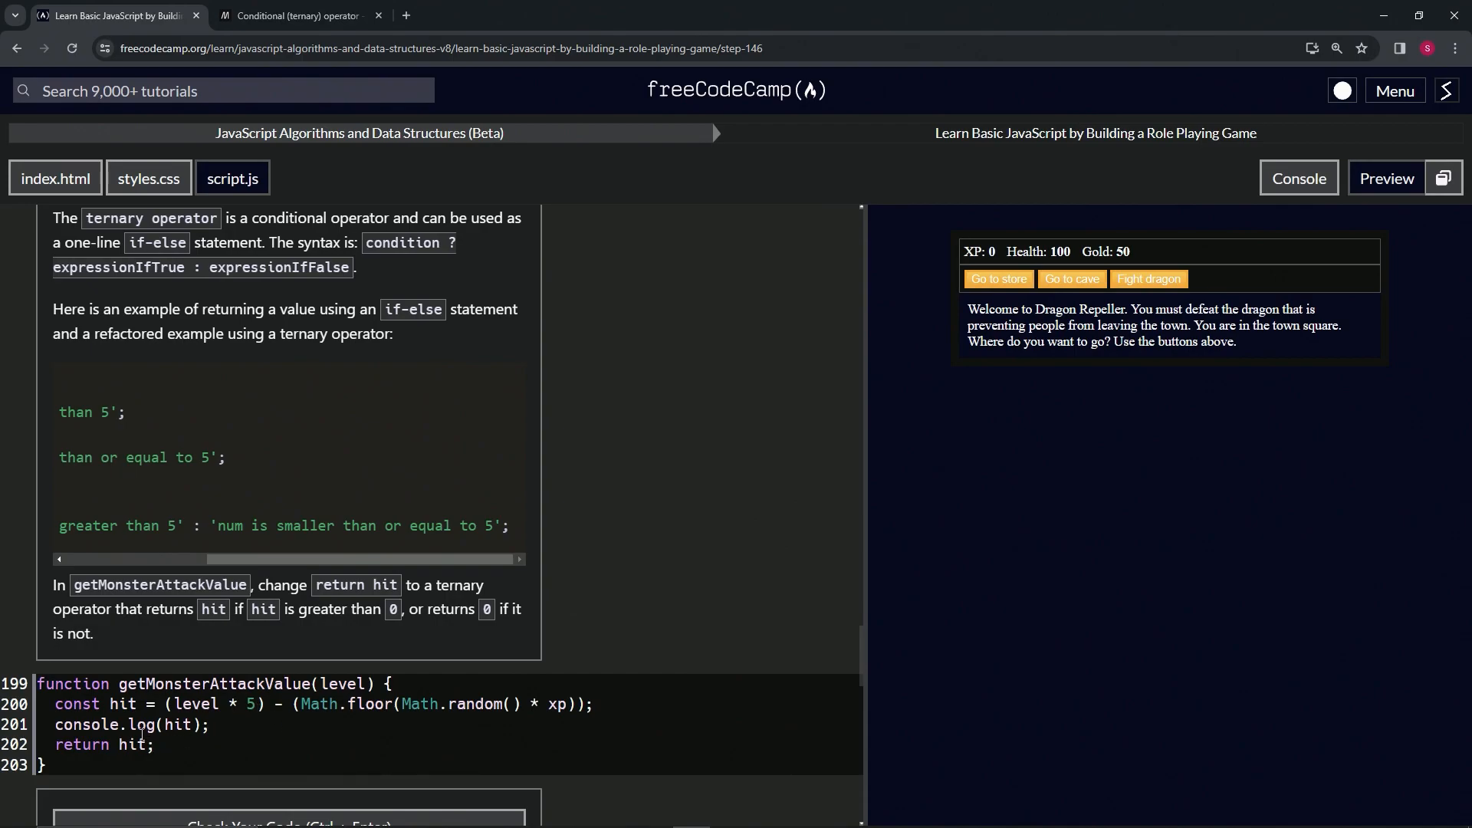
{"action": "left_click", "coordinate": [194, 744]}
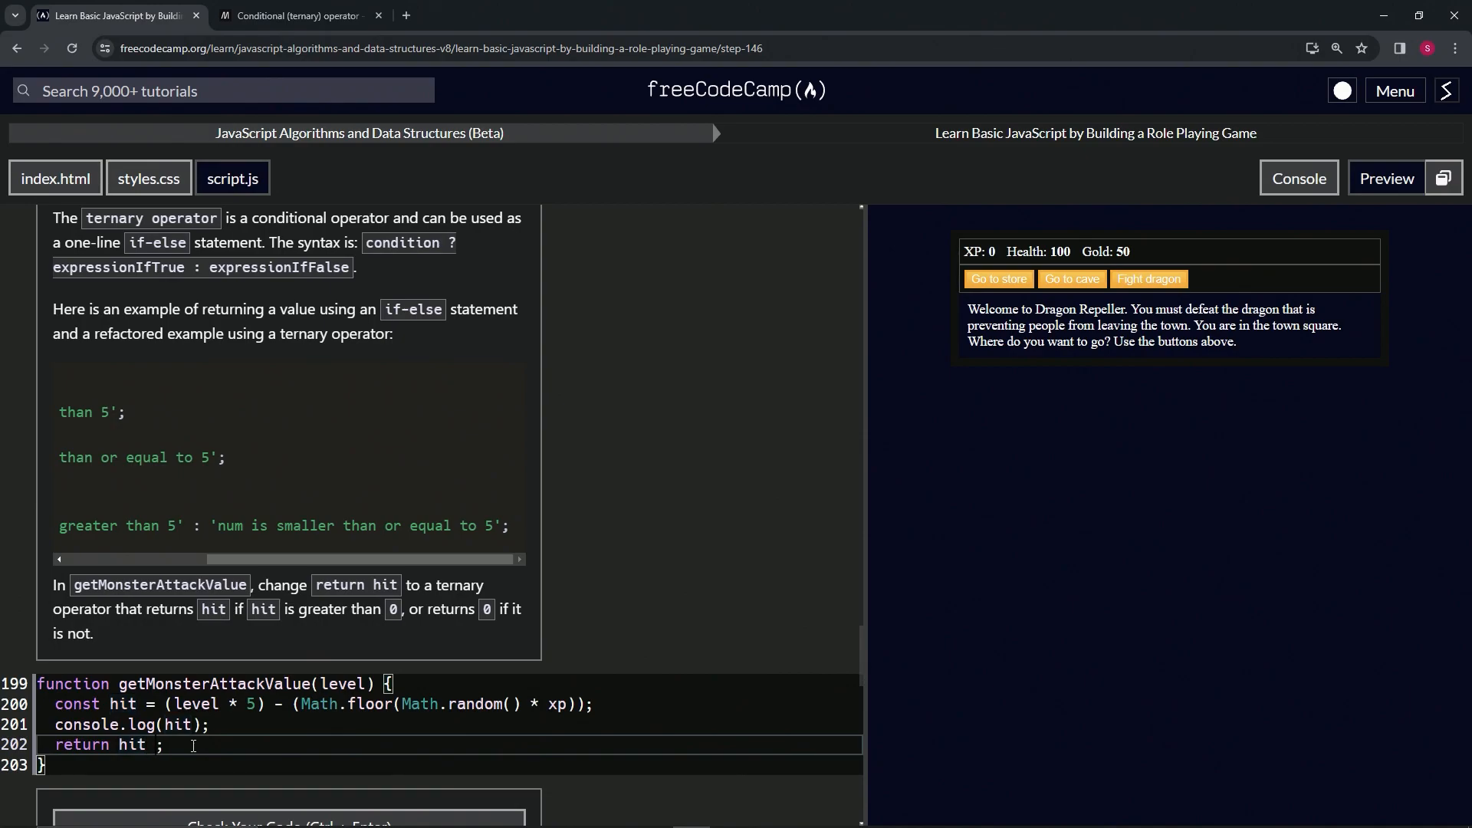
Change line 202 to return hit > 0 ? hit : 0;.
{"action": "type", "text": "> 0"}
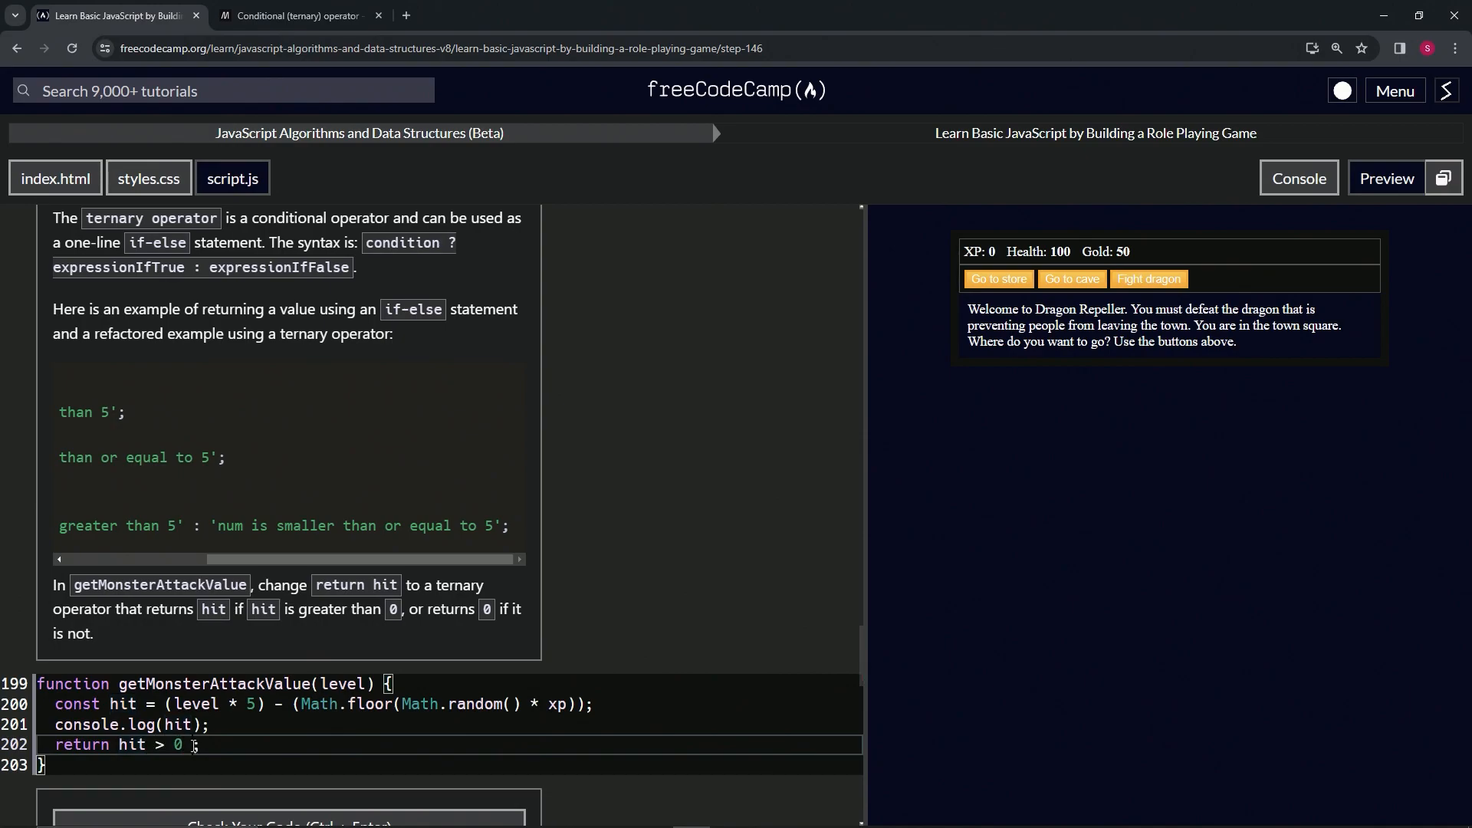
{"action": "type", "text": "?"}
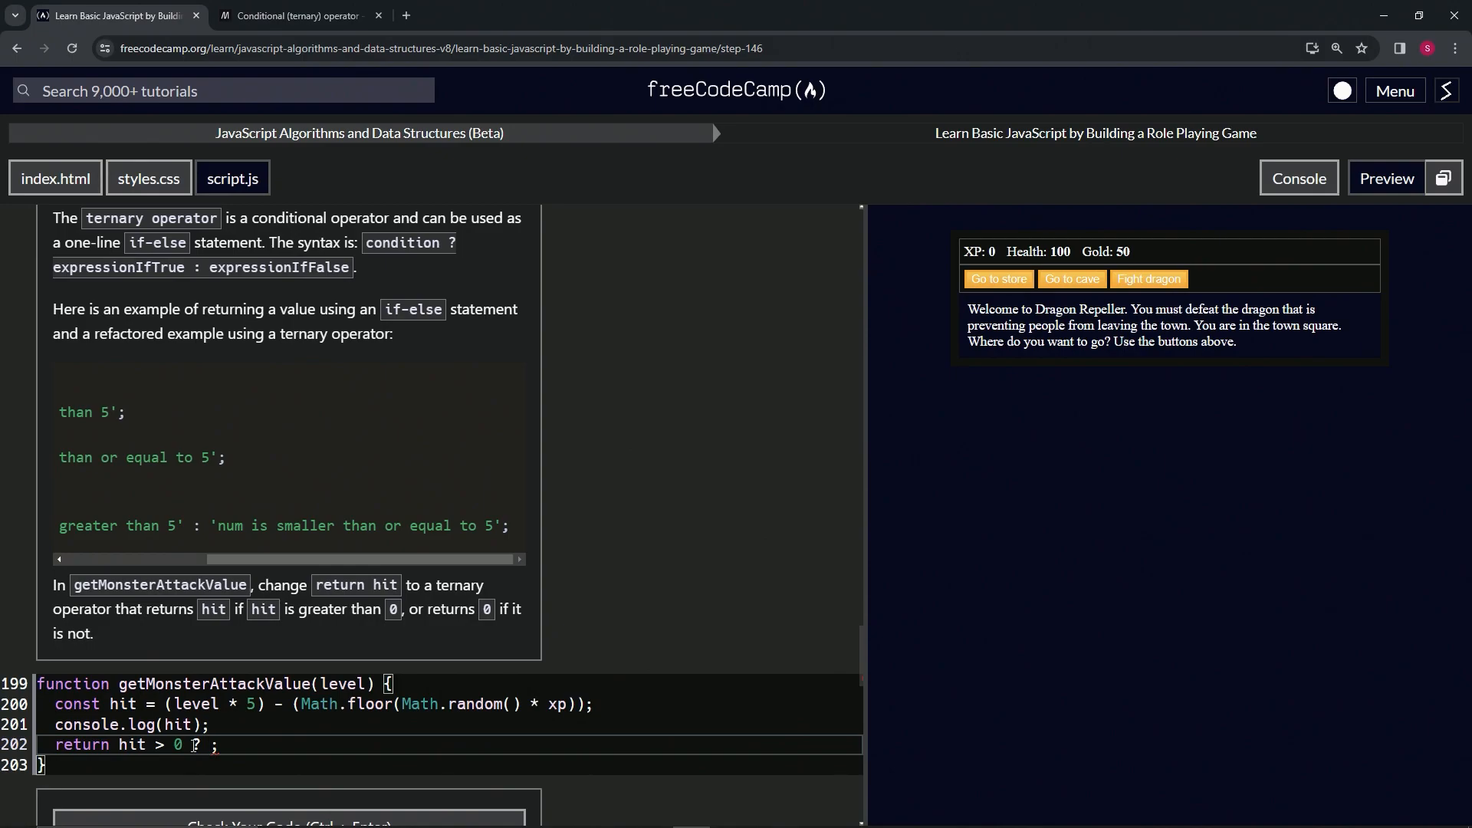
{"action": "type", "text": "hit"}
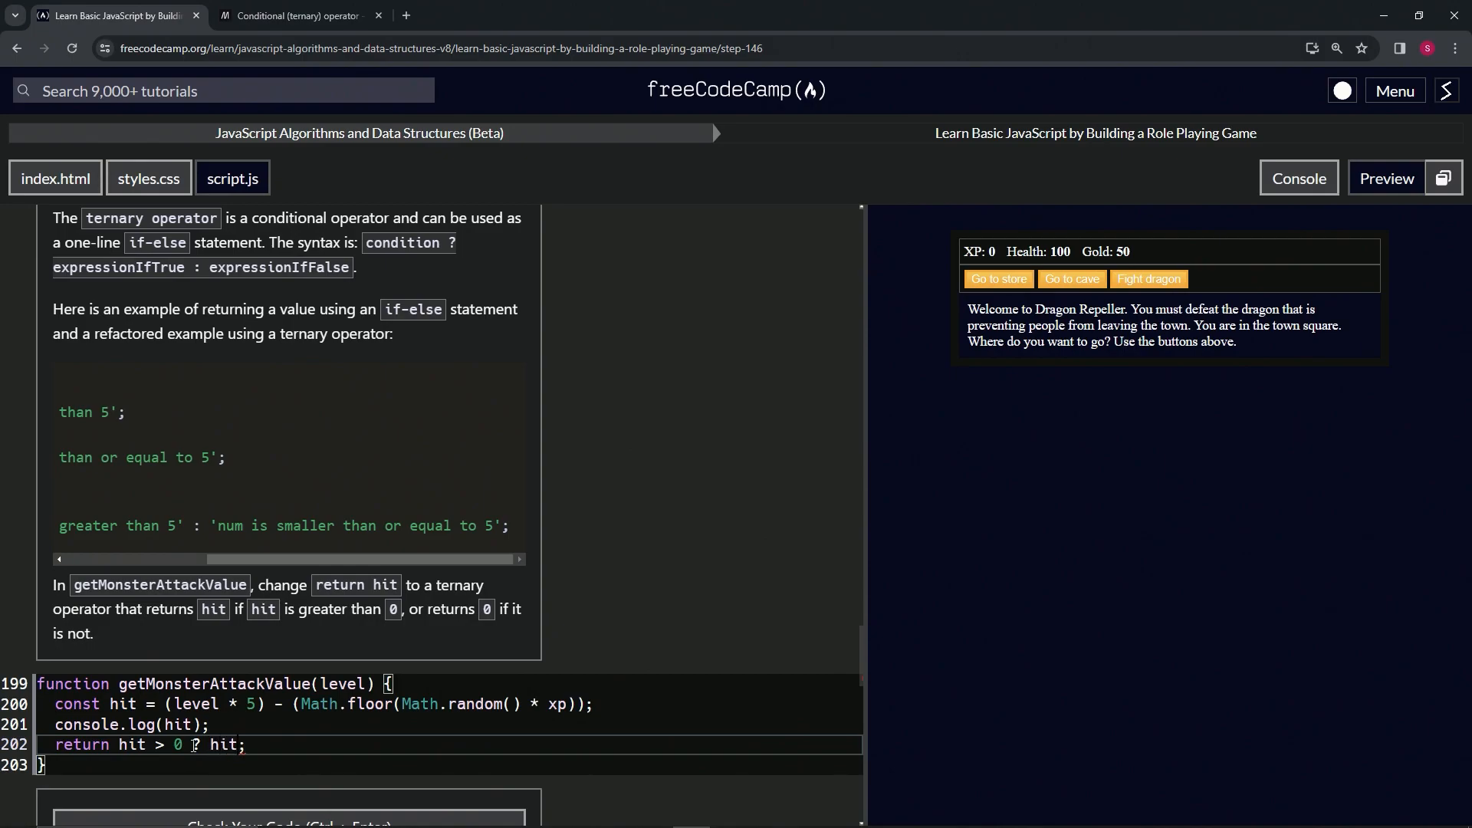
{"action": "type", "text": ": 0"}
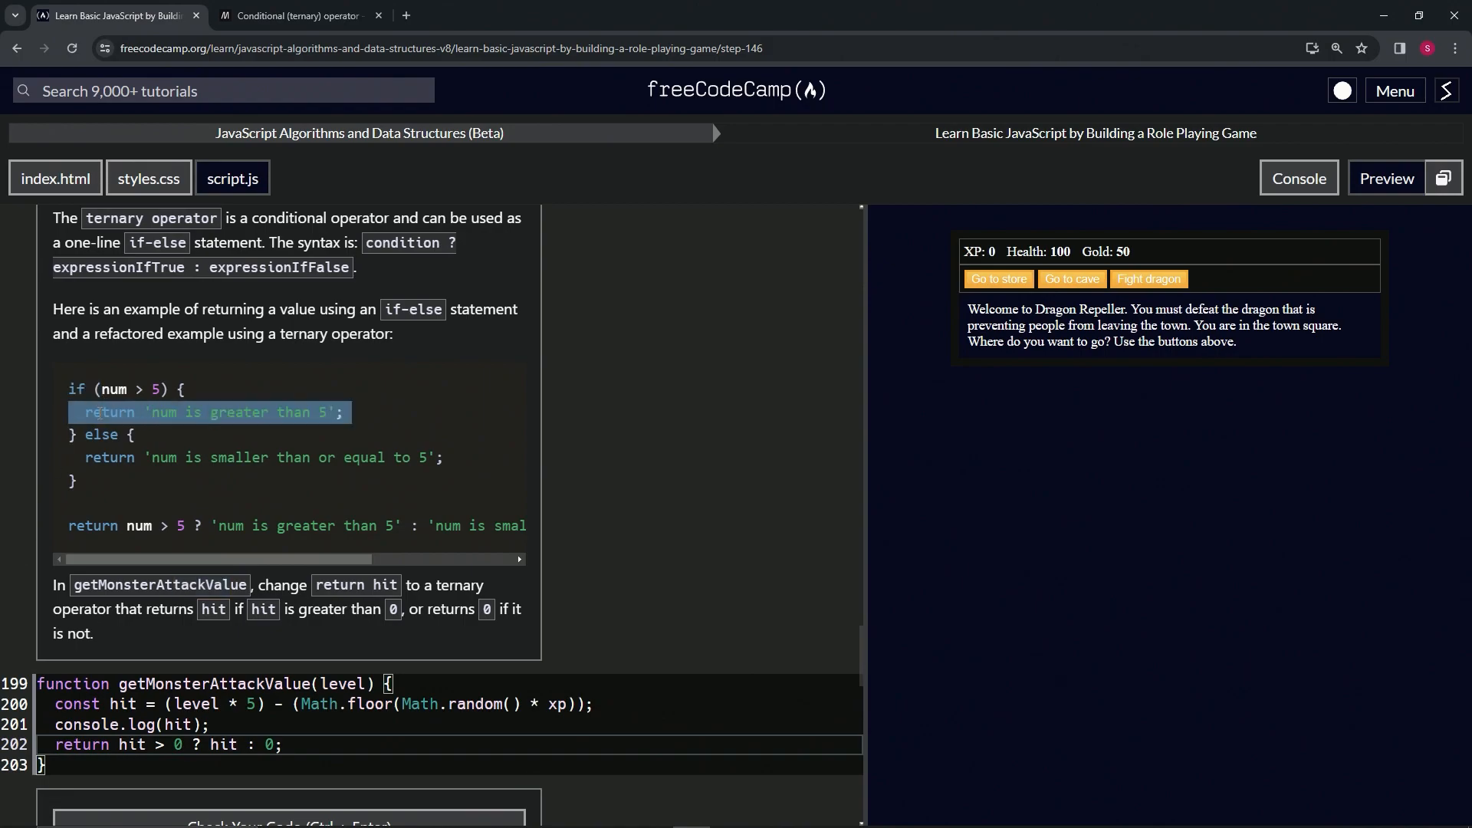
{"action": "double_click", "coordinate": [99, 434]}
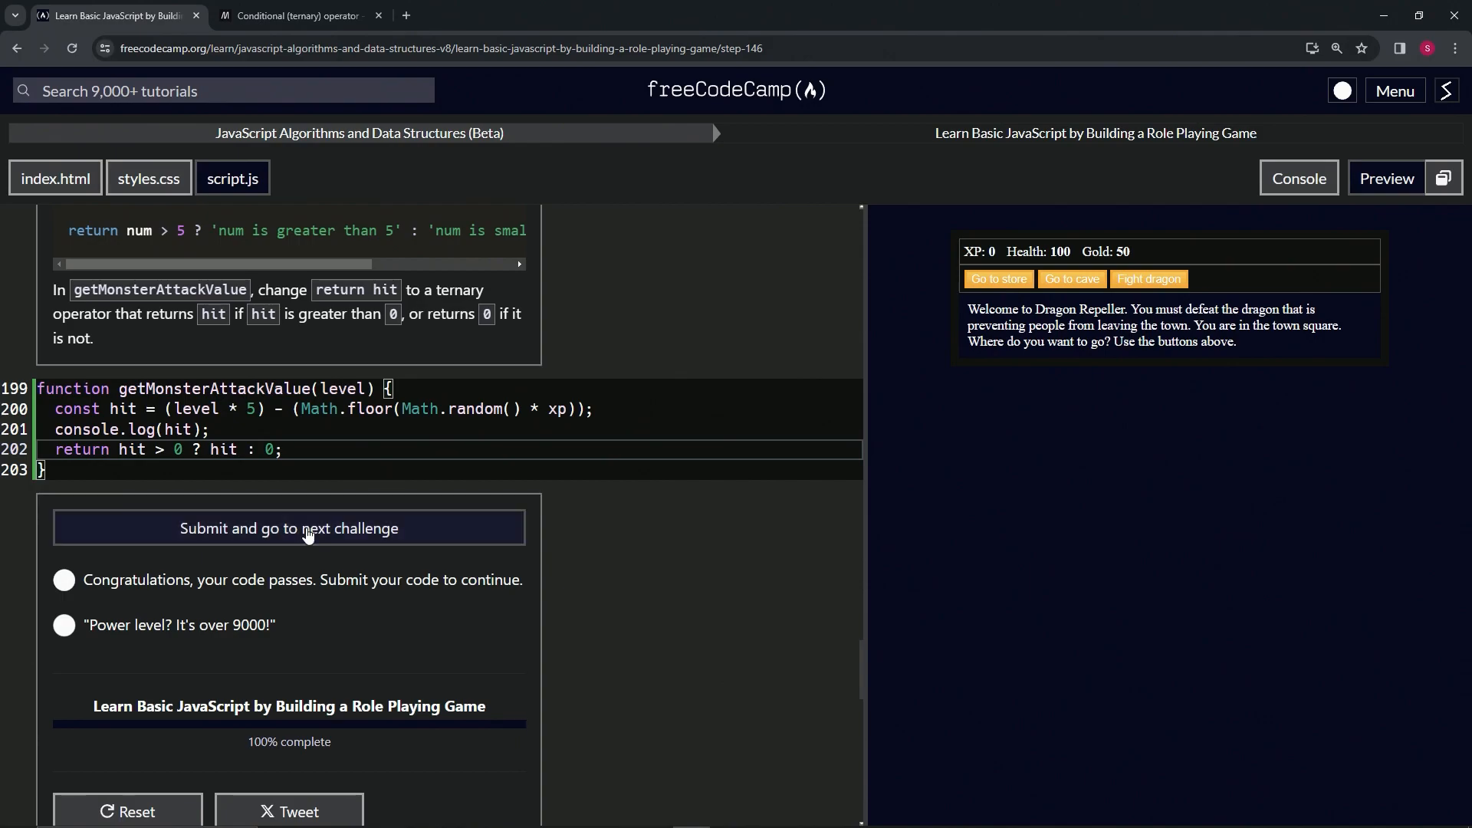
Submit the Step 146 solution and advance to Step 147.
{"action": "left_click", "coordinate": [288, 528]}
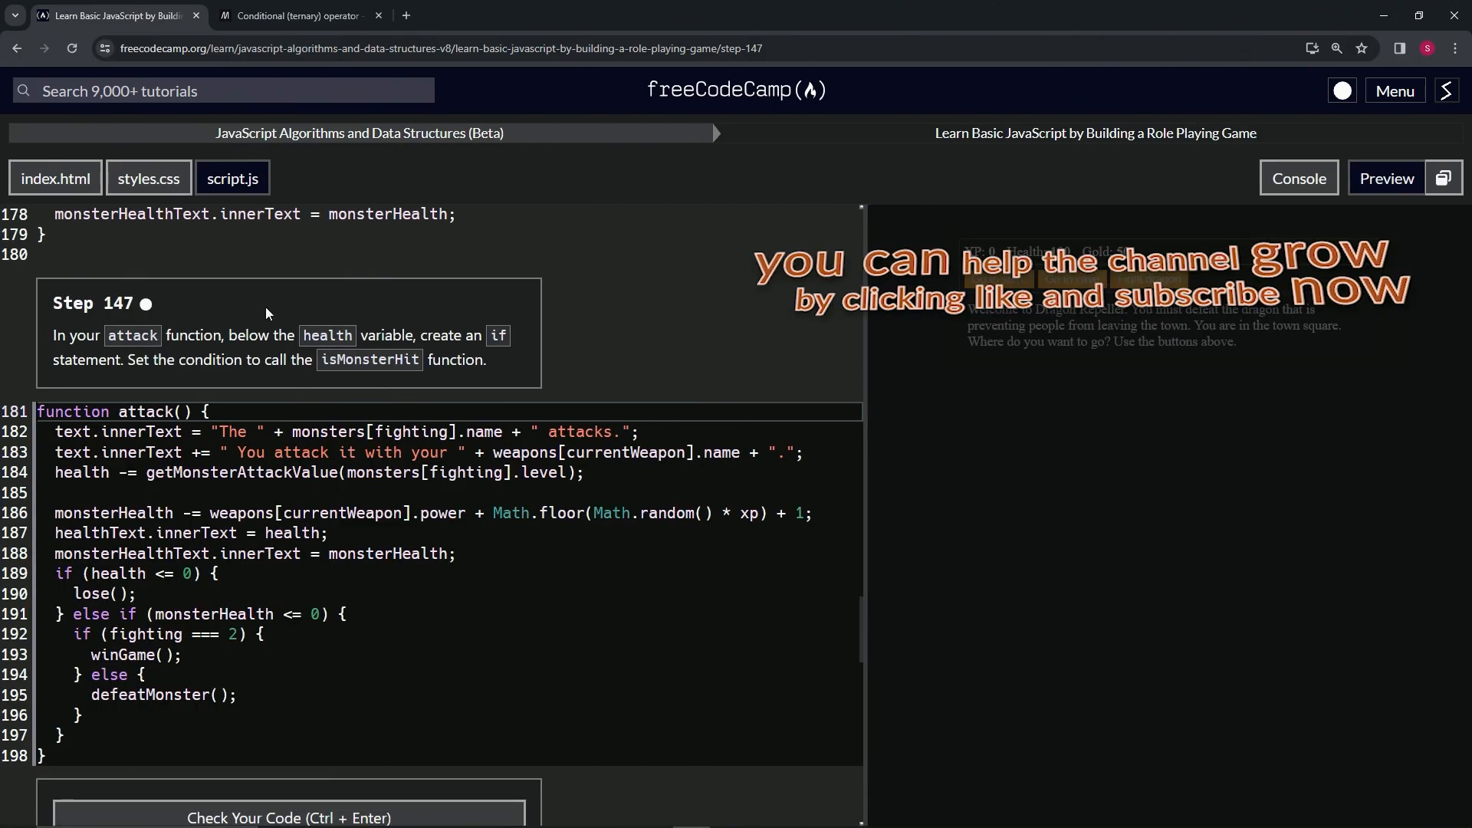